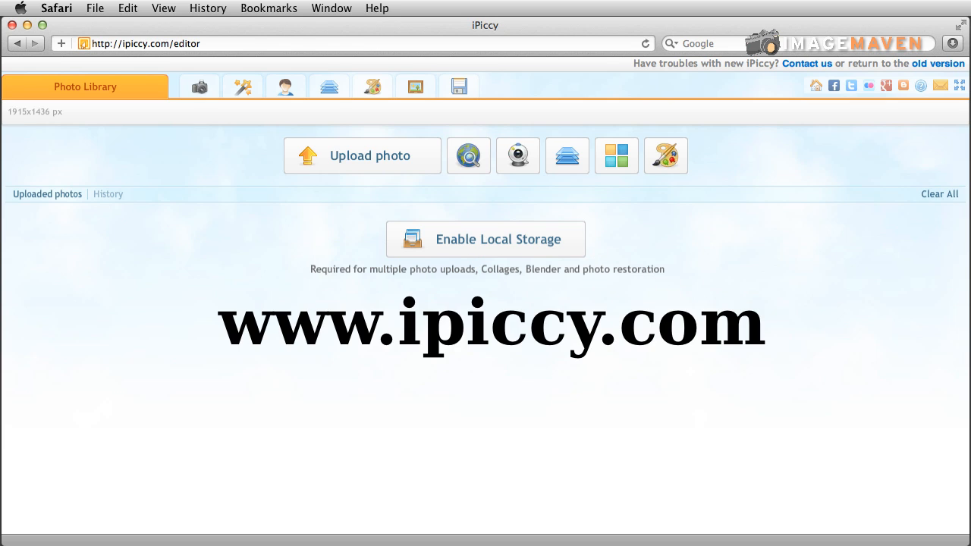
mouse_move(143, 109)
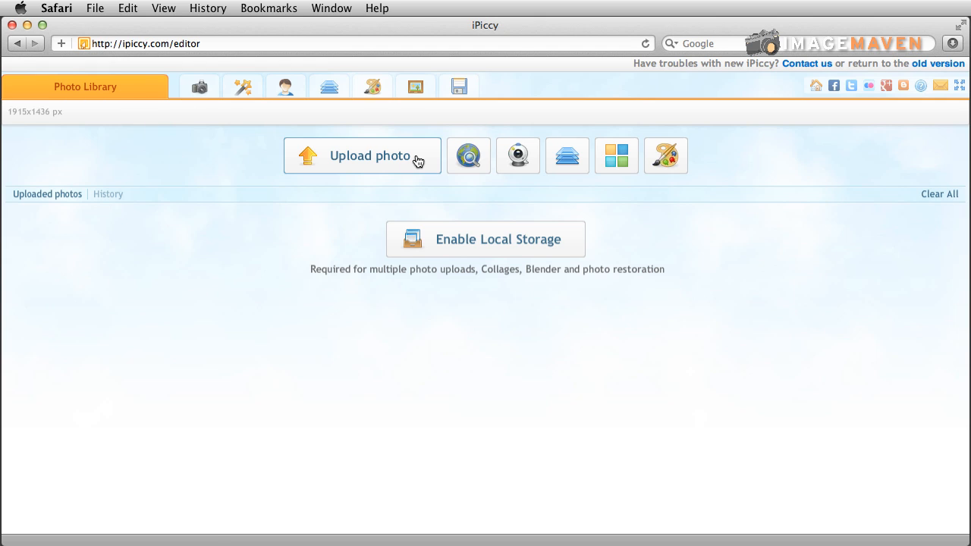
Upload the farm landscape photo from the computer into the editor
click(369, 155)
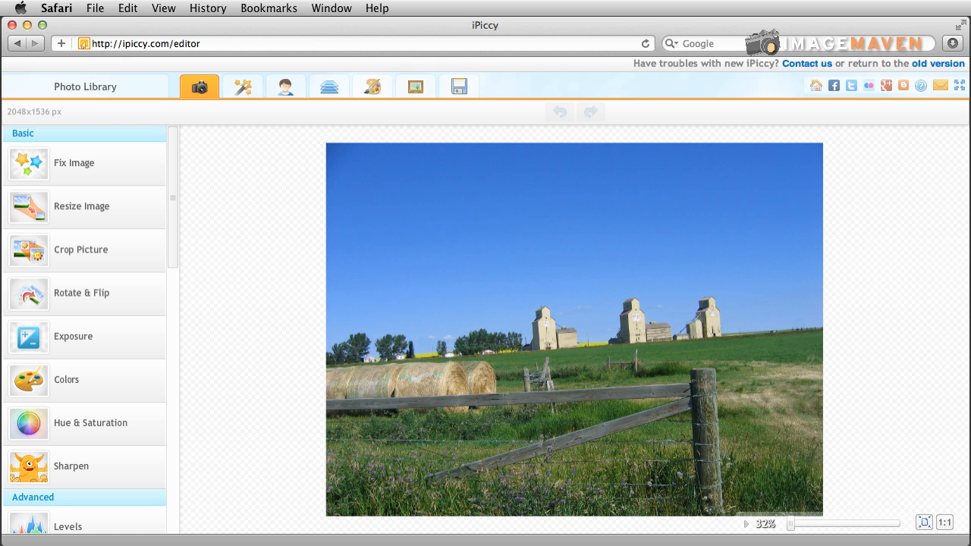
mouse_move(146, 296)
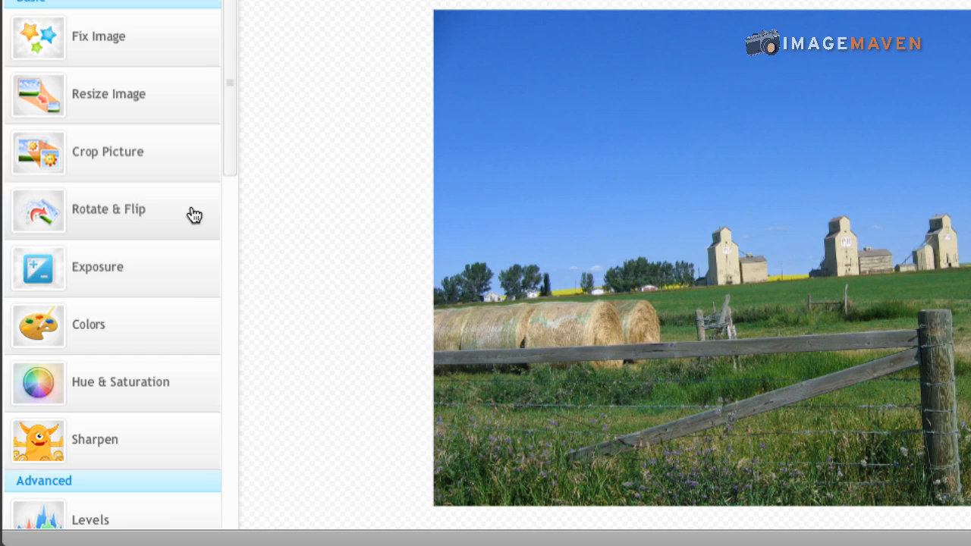
Show the Rotate & Flip options, turn the farm photo a quarter turn and back upright
click(110, 210)
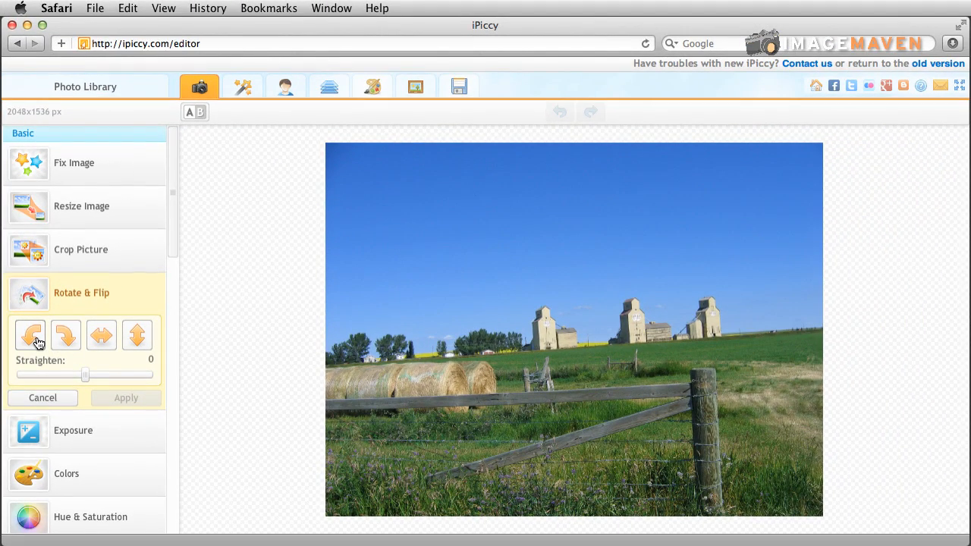
click(65, 335)
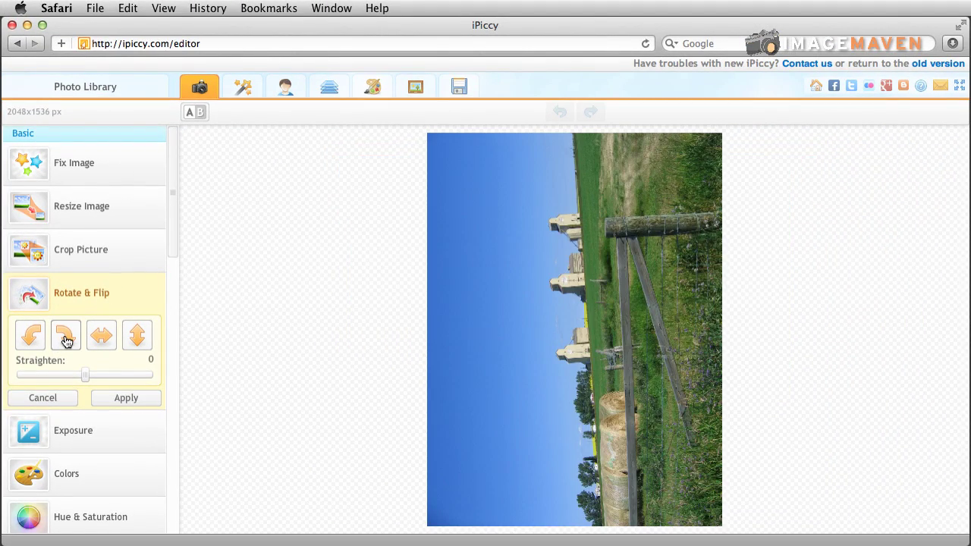
click(66, 335)
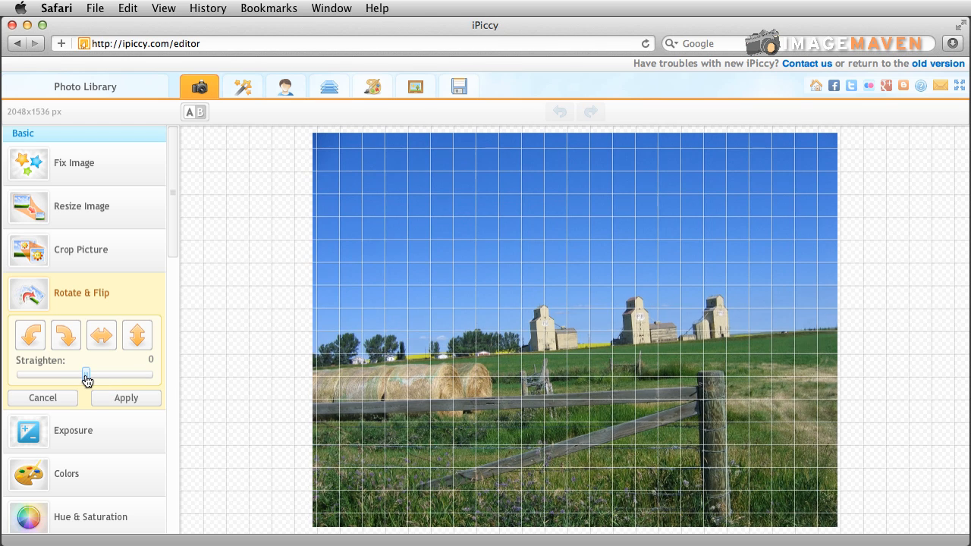
Level the horizon with the Straighten slider, trying 3.6 and 2.5 before settling on 2.8
drag(85, 373, 97, 373)
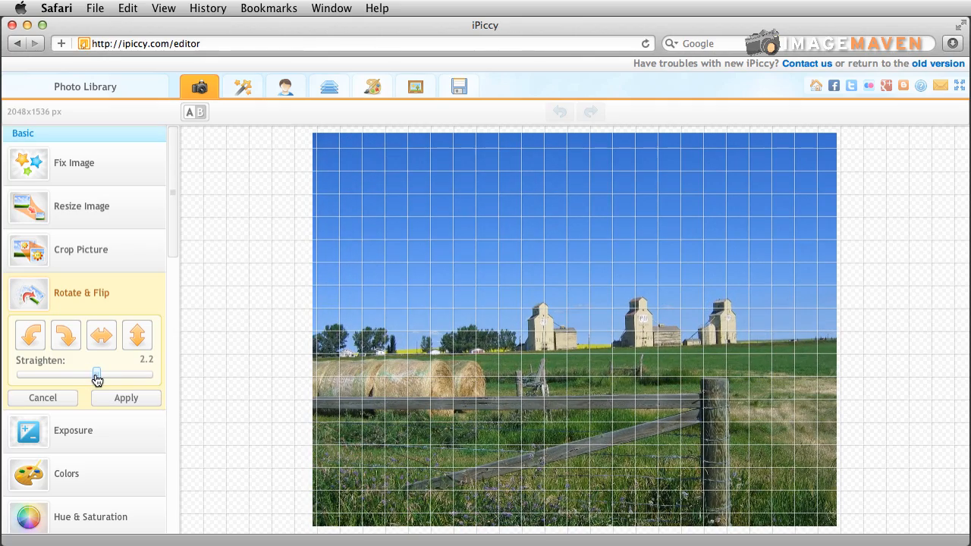
drag(97, 374, 100, 373)
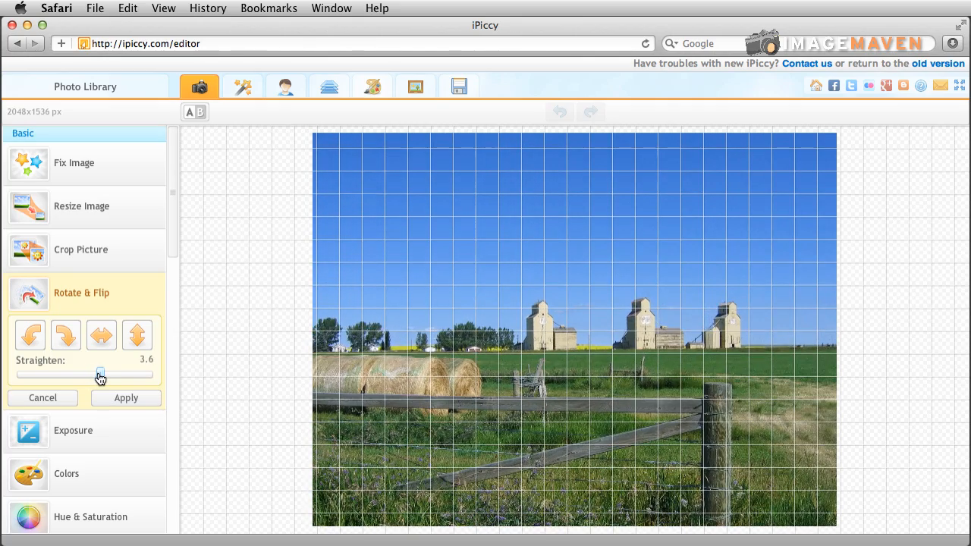
drag(100, 373, 100, 374)
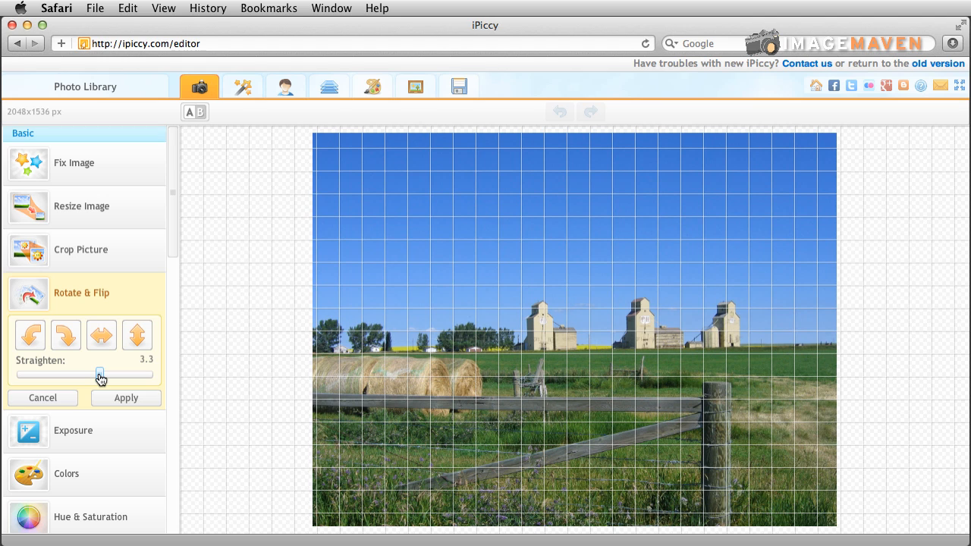
drag(101, 373, 97, 373)
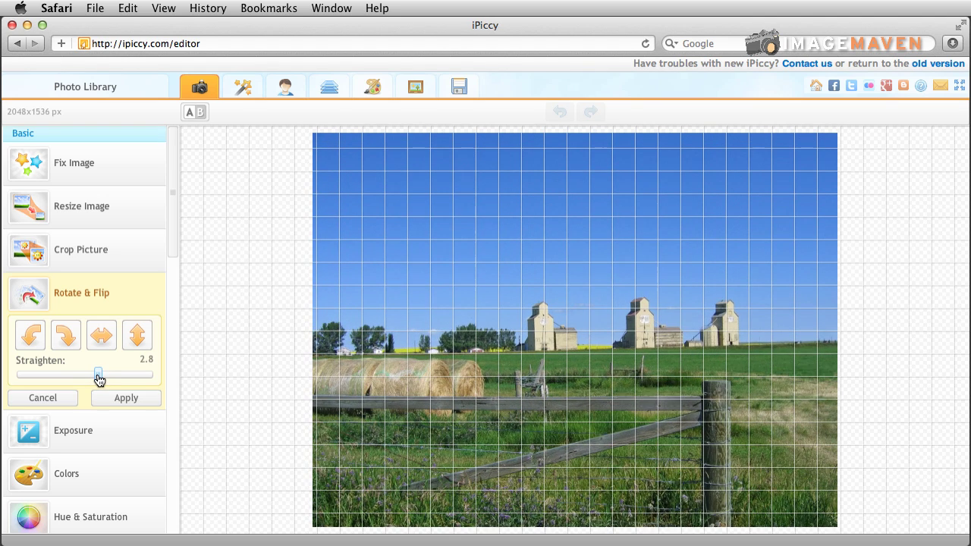
drag(99, 373, 97, 374)
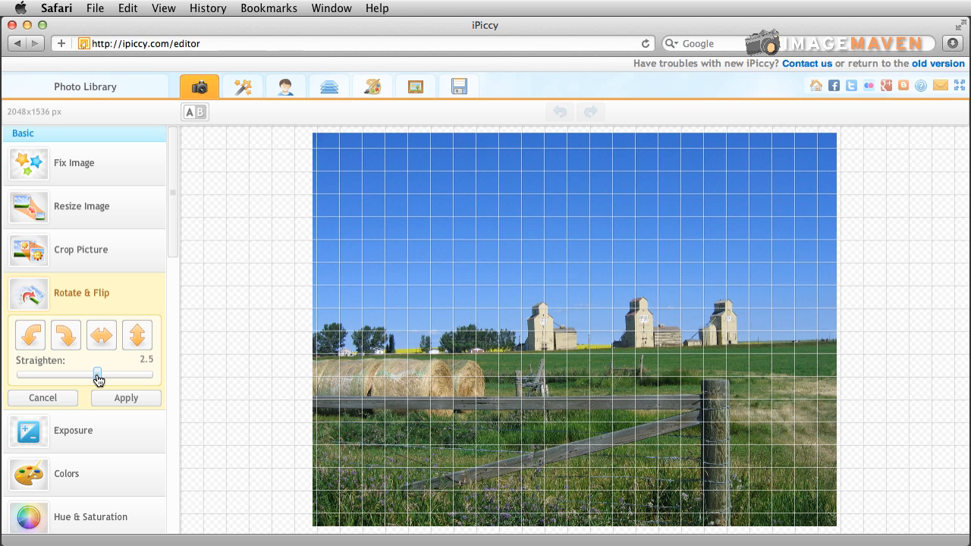
drag(98, 374, 99, 374)
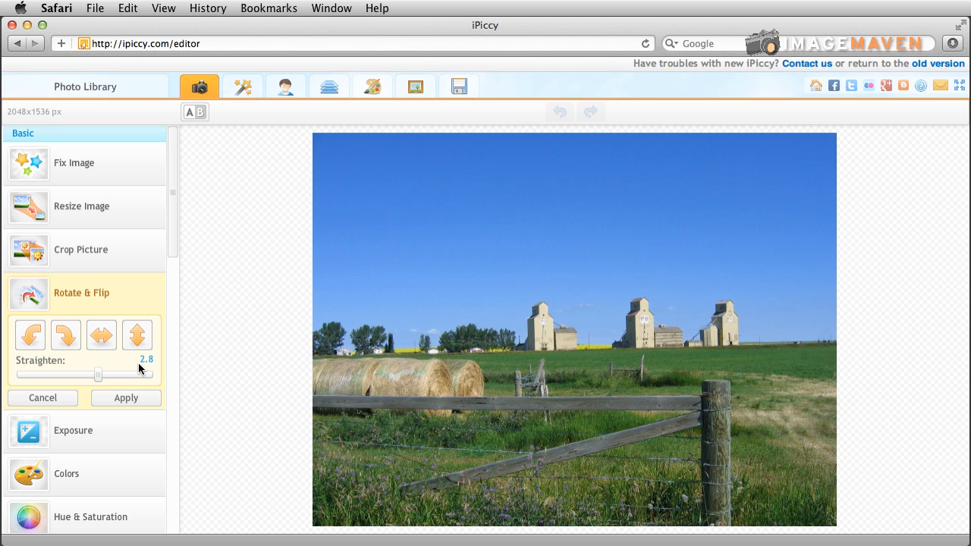
mouse_move(148, 370)
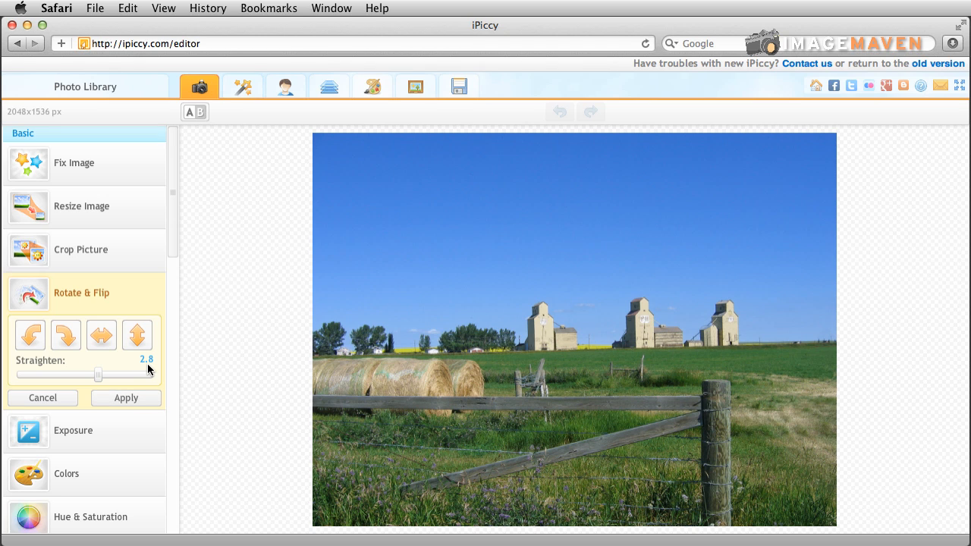
mouse_move(119, 375)
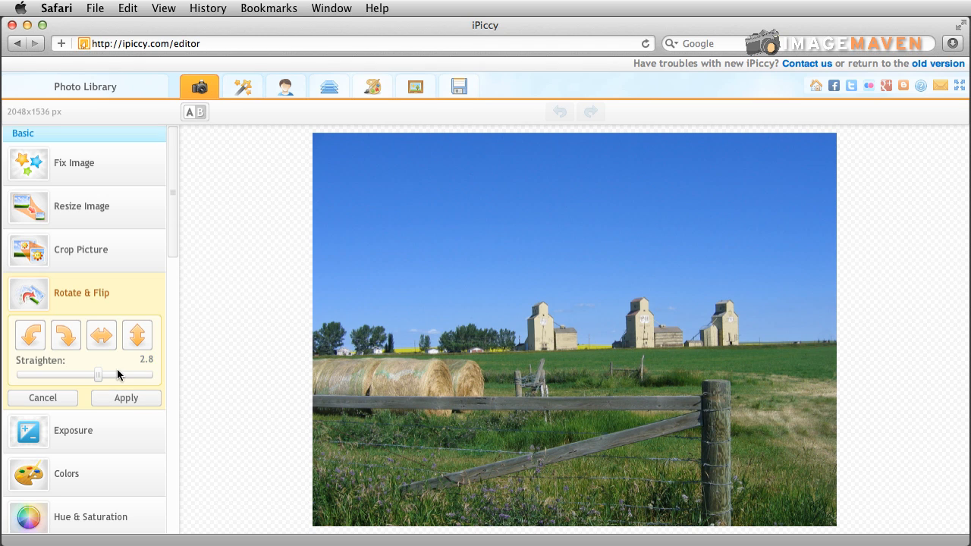
Compare an opposite tilt, return to 2.8 and apply the straightening
drag(96, 373, 74, 374)
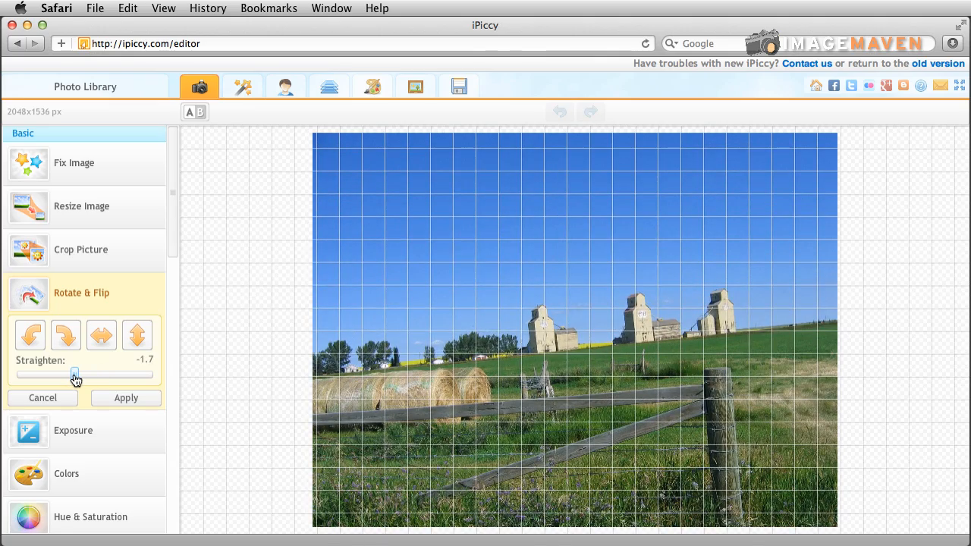
drag(76, 373, 91, 373)
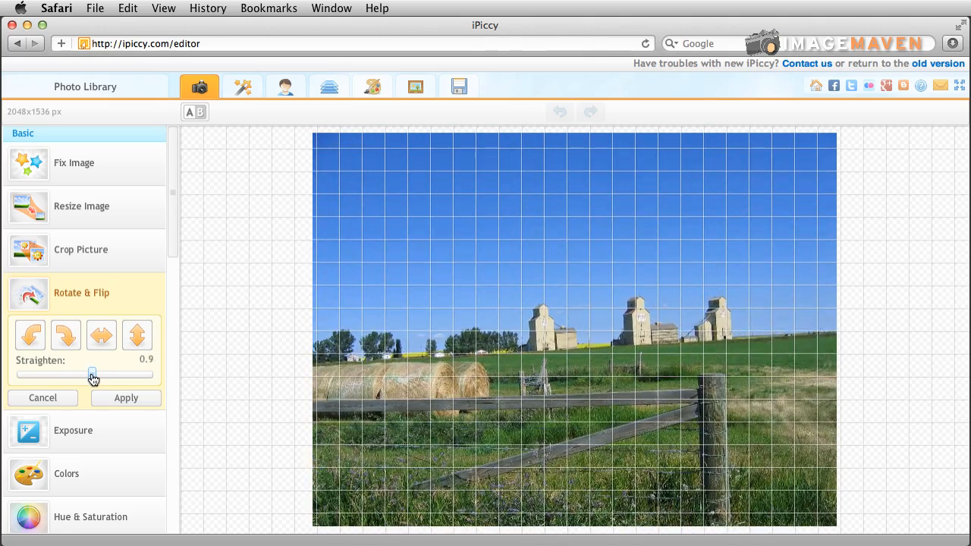
drag(91, 374, 99, 373)
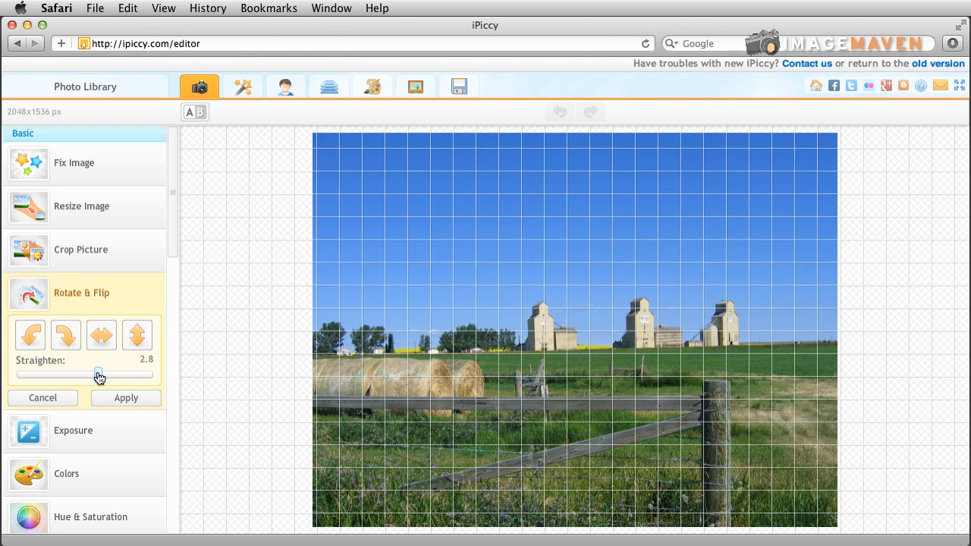
click(124, 397)
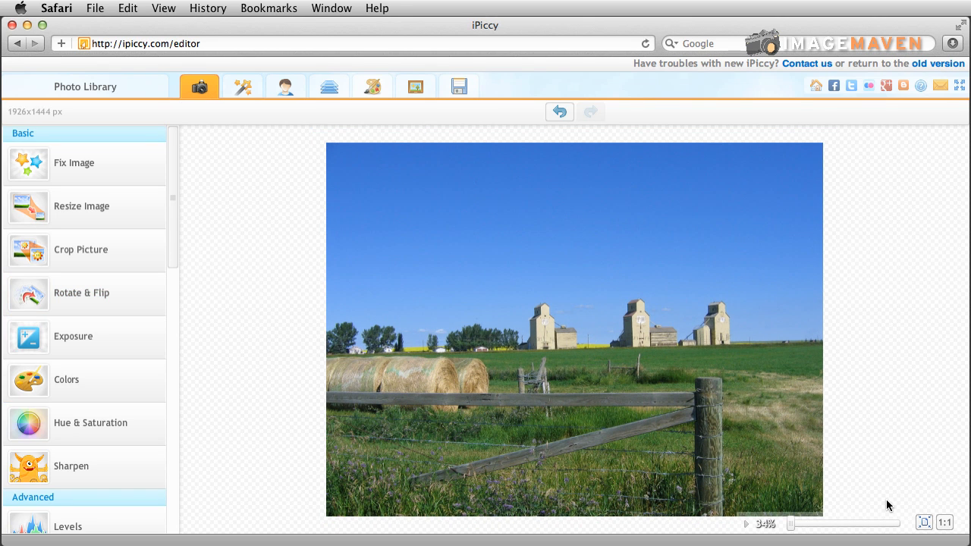
mouse_move(792, 532)
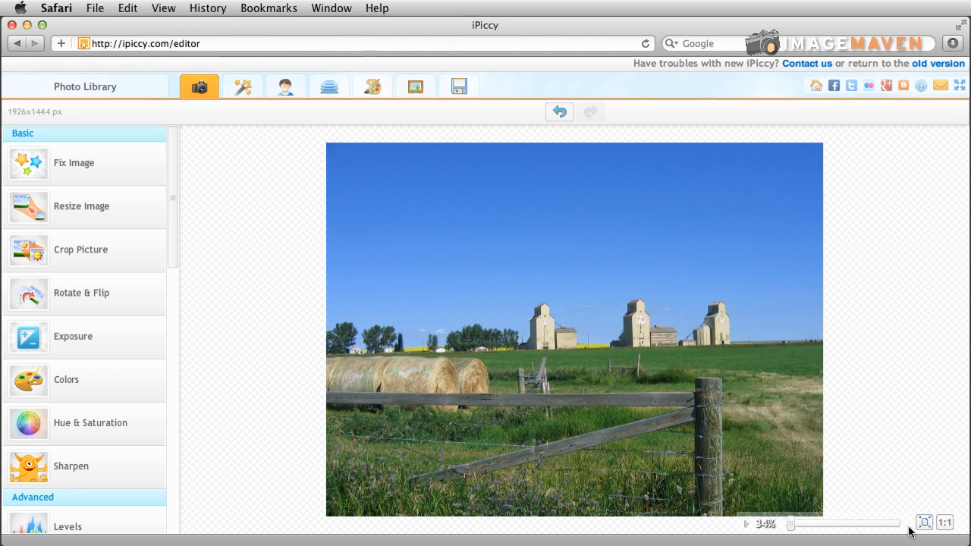
Inspect the level farm photo at actual size and zoomed on the grain elevator sign, then fit it to the window
click(924, 516)
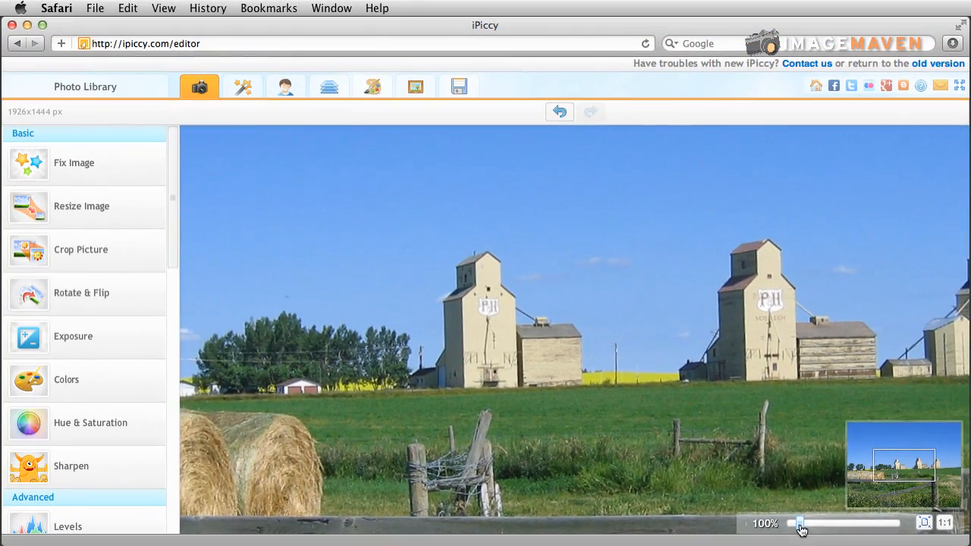
drag(801, 522, 850, 522)
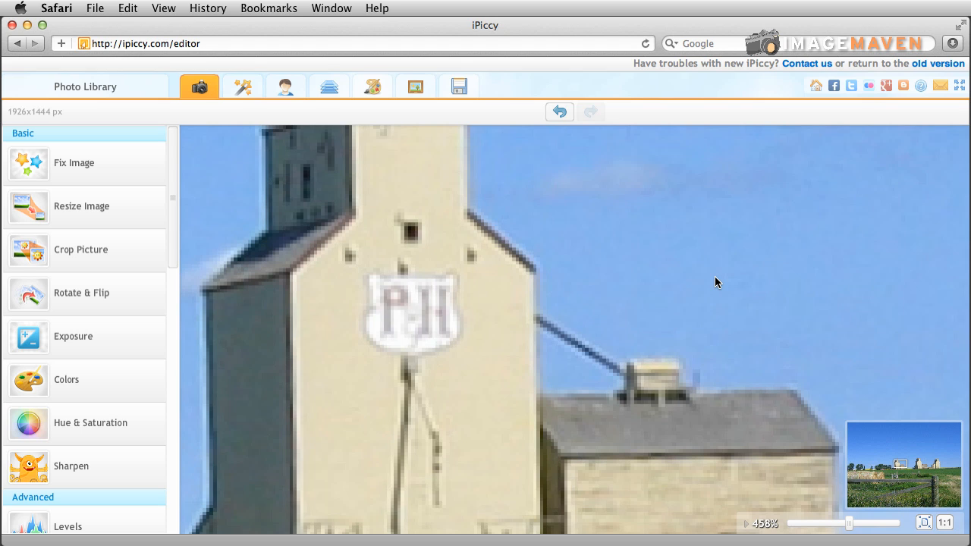
mouse_move(771, 540)
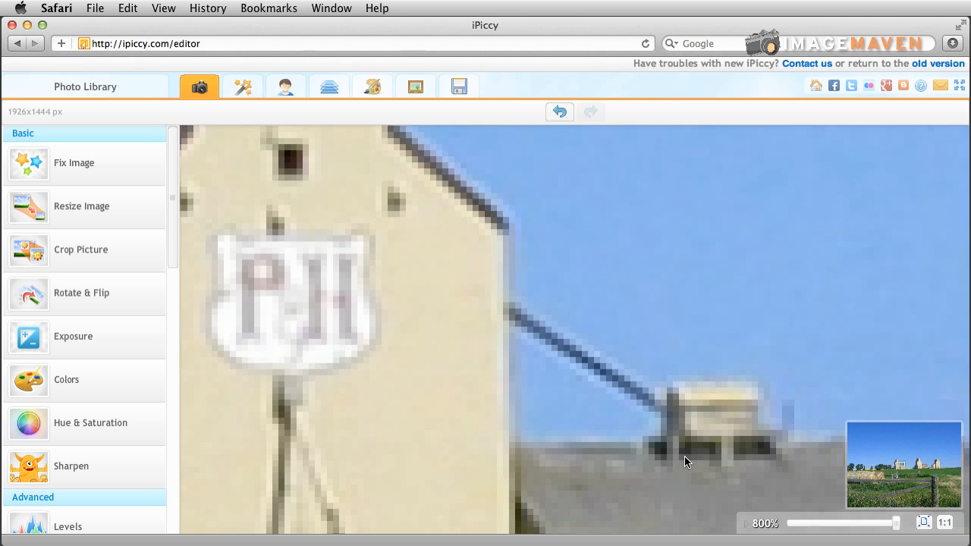
click(942, 522)
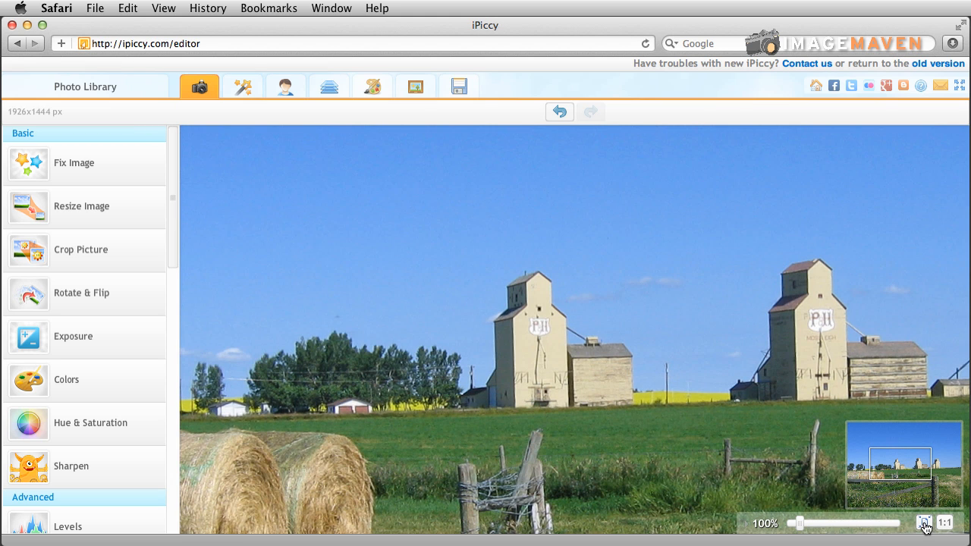
click(924, 524)
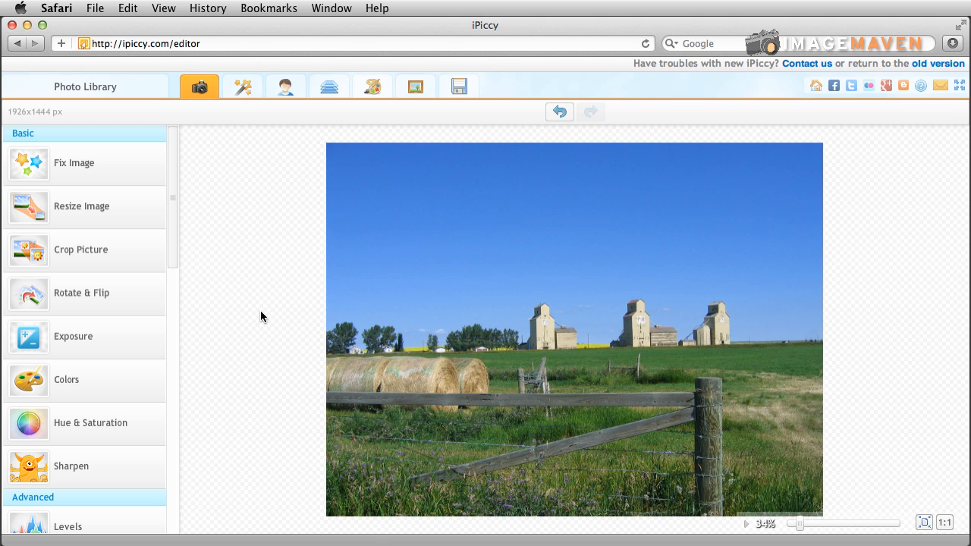
click(85, 85)
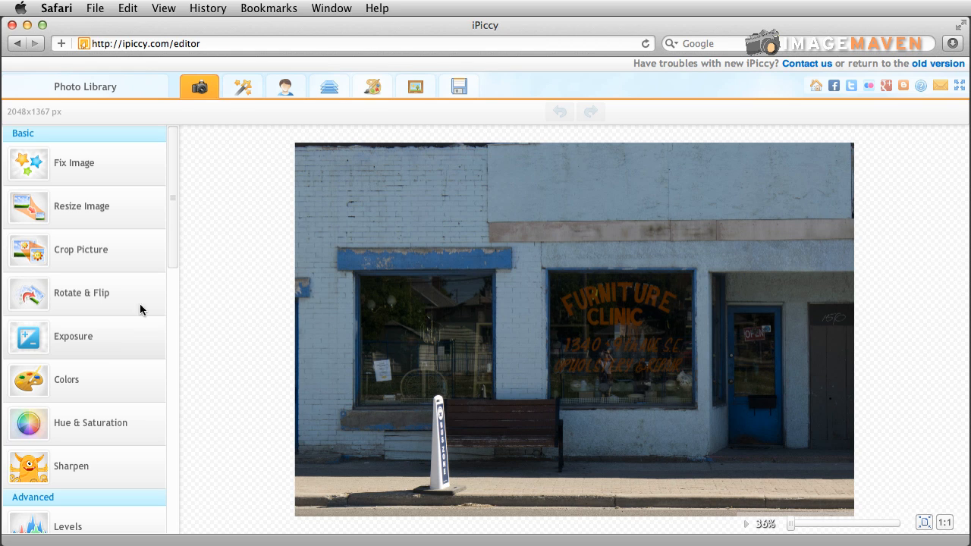
mouse_move(121, 337)
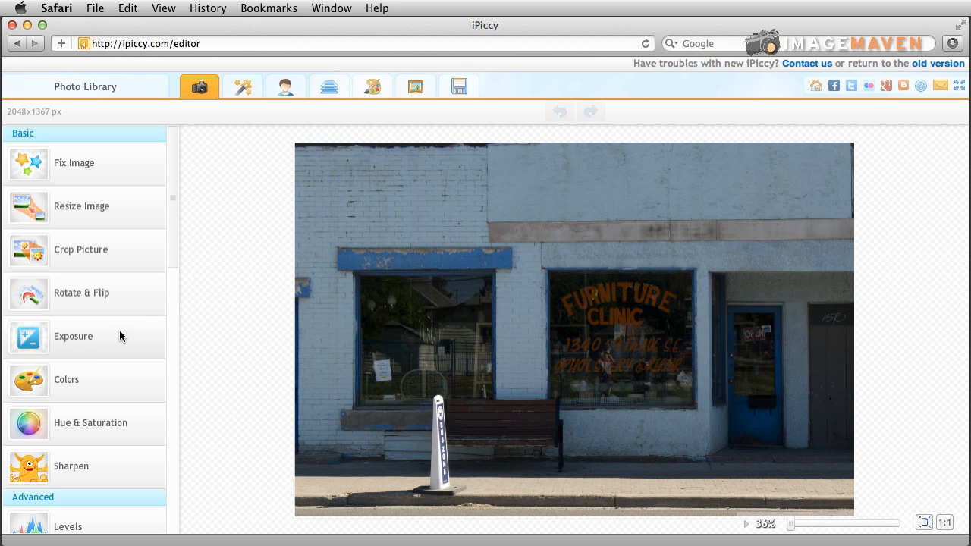
mouse_move(103, 345)
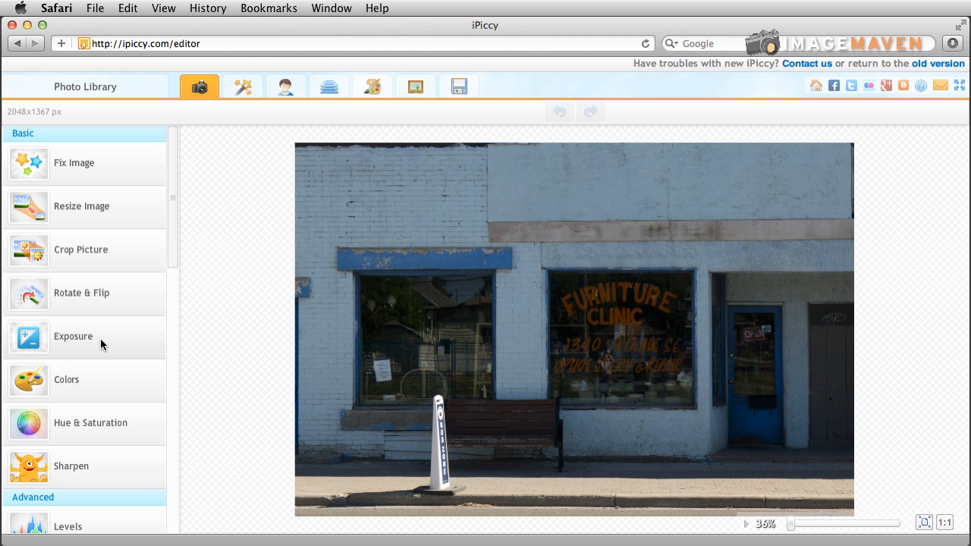
Preview exposure up to 40 and highlights up to 53 on the storefront, returning both to zero
click(72, 337)
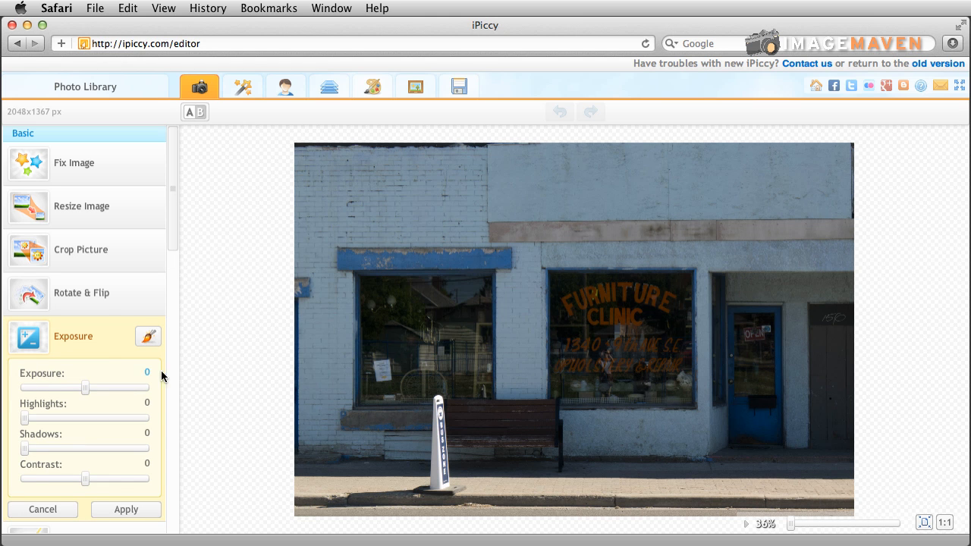
scroll(down, 3)
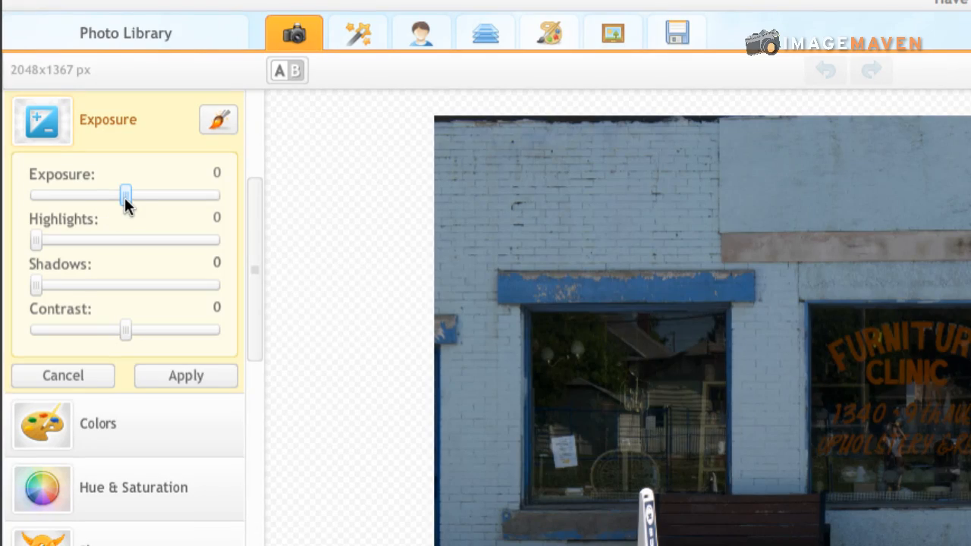
drag(124, 194, 161, 194)
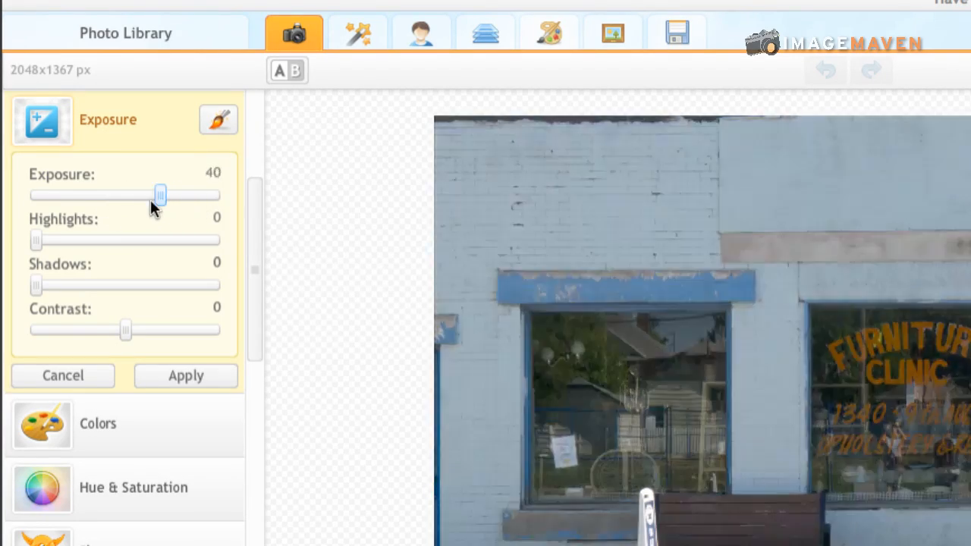
drag(161, 194, 126, 195)
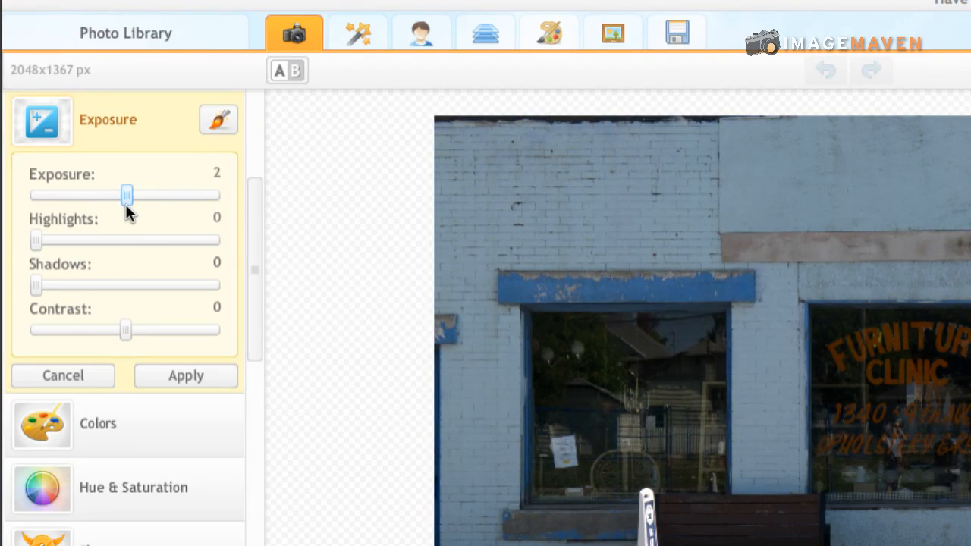
drag(37, 240, 68, 240)
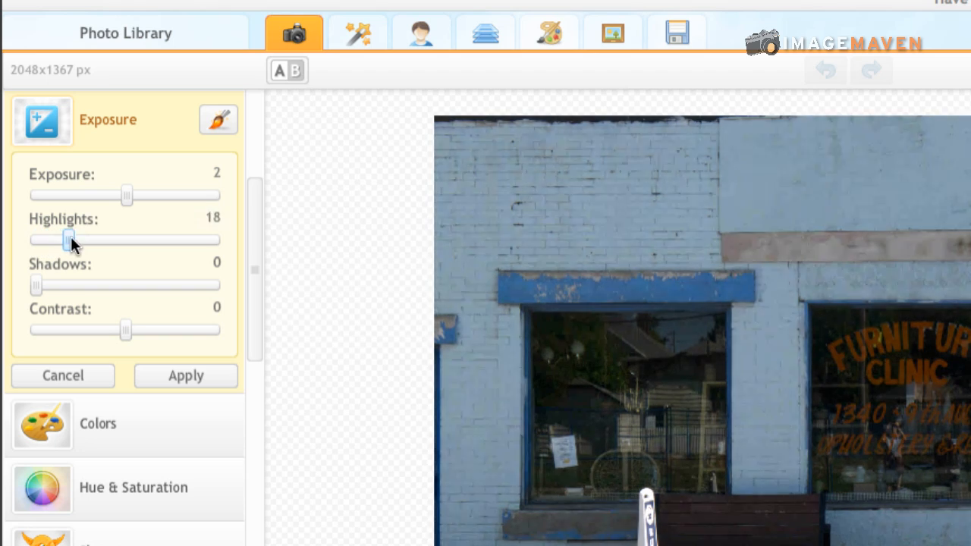
drag(68, 240, 129, 240)
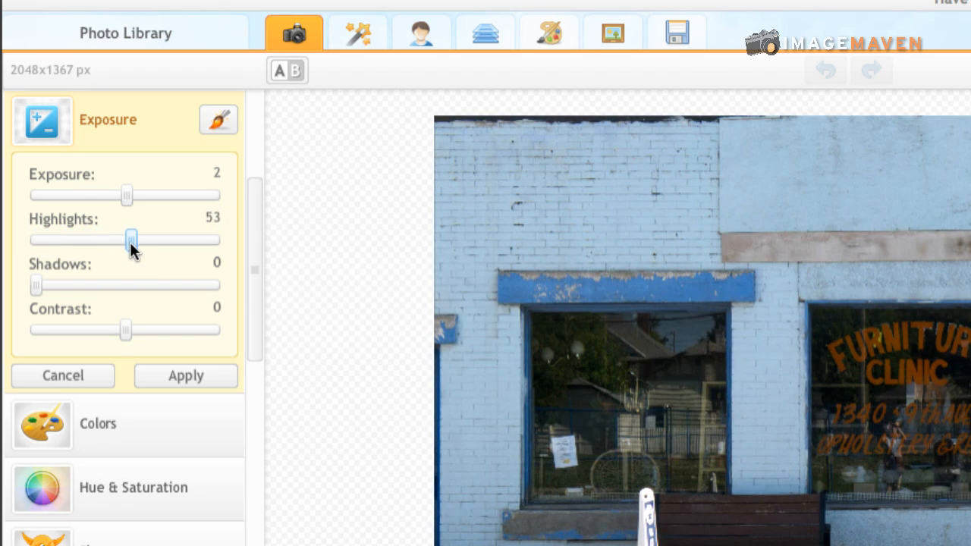
drag(129, 240, 37, 239)
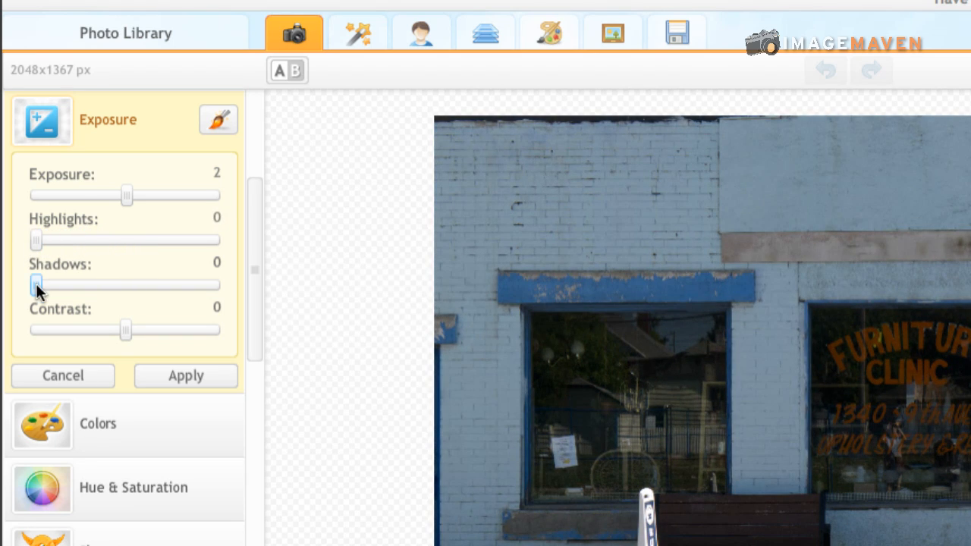
Preview contrast between -41 and 25, then return the adjustments to zero
drag(36, 286, 142, 285)
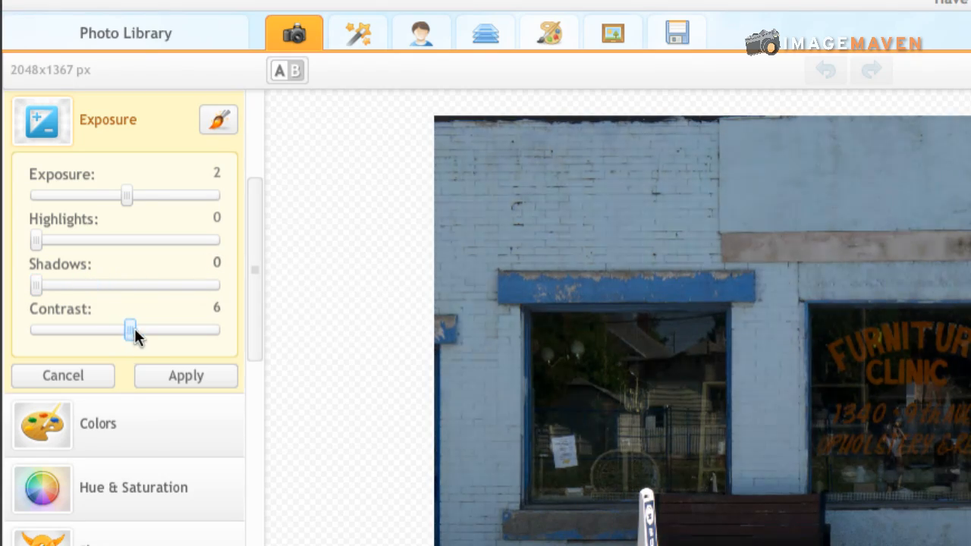
drag(129, 331, 88, 331)
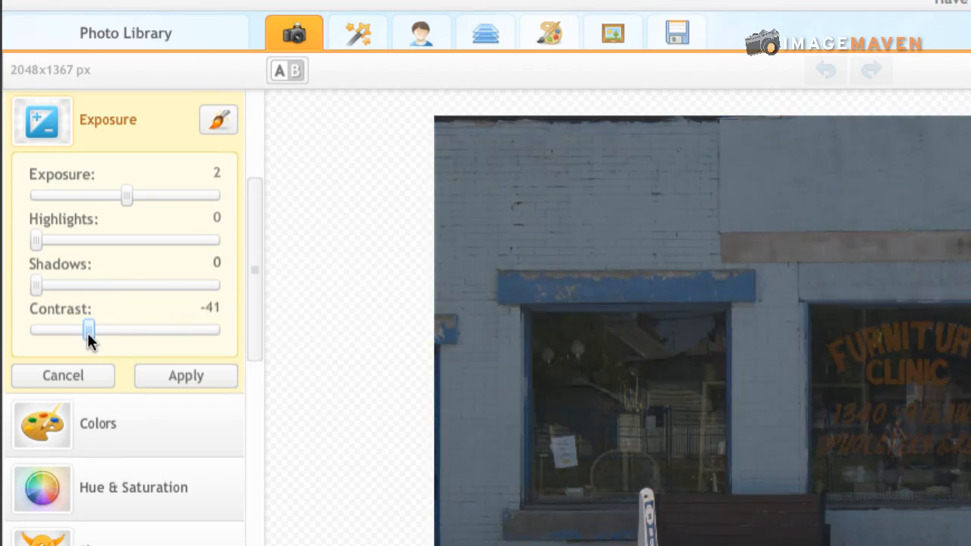
drag(88, 329, 146, 330)
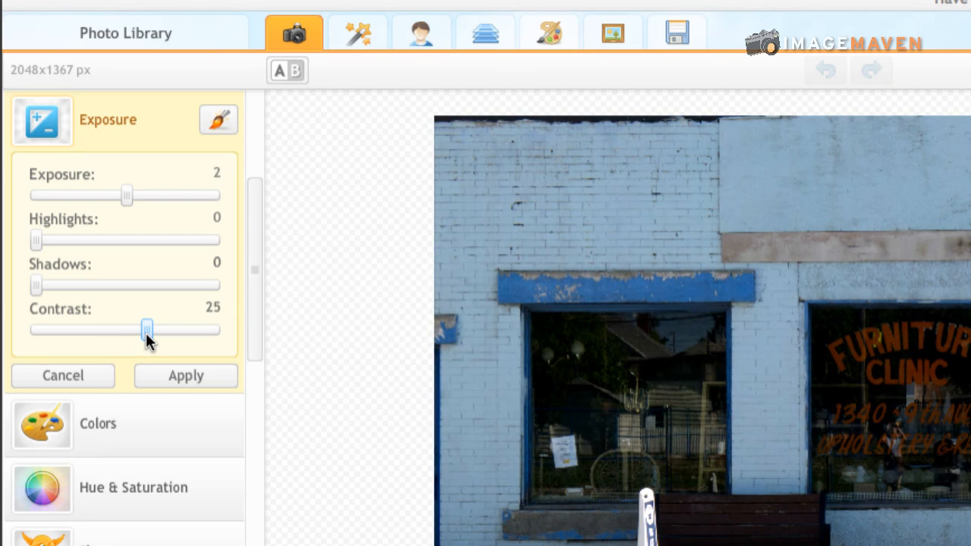
drag(146, 329, 140, 329)
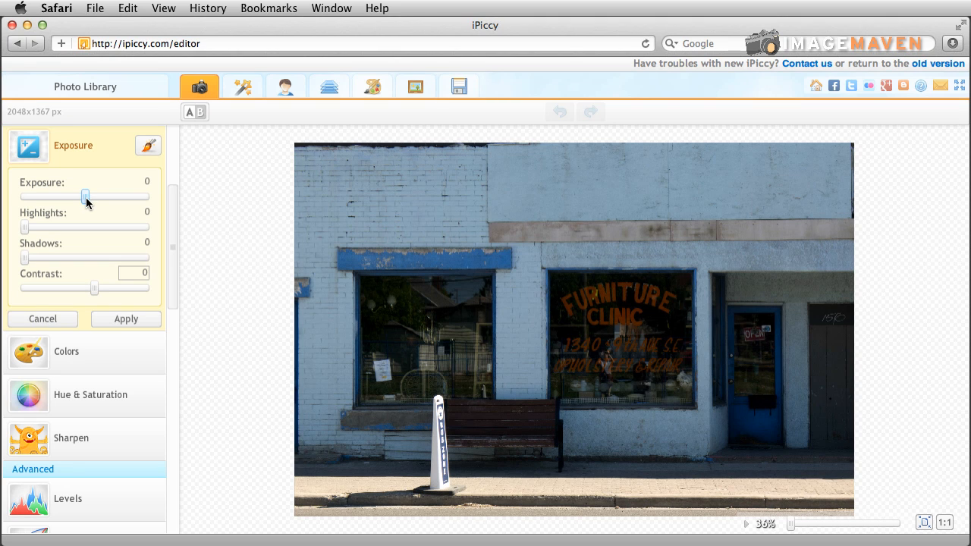
Brighten the storefront to exposure 53 with highlights raised and shadows at 11
drag(85, 198, 100, 197)
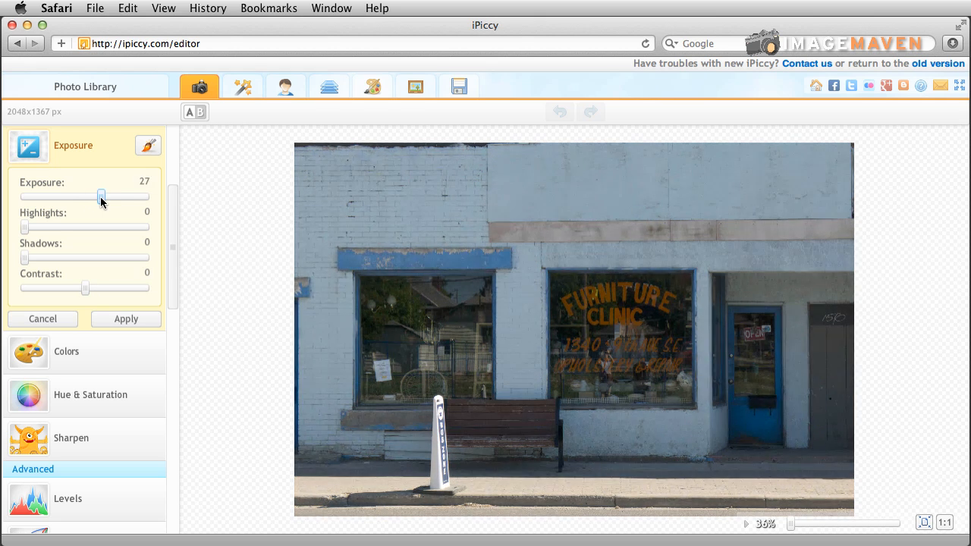
drag(100, 197, 108, 197)
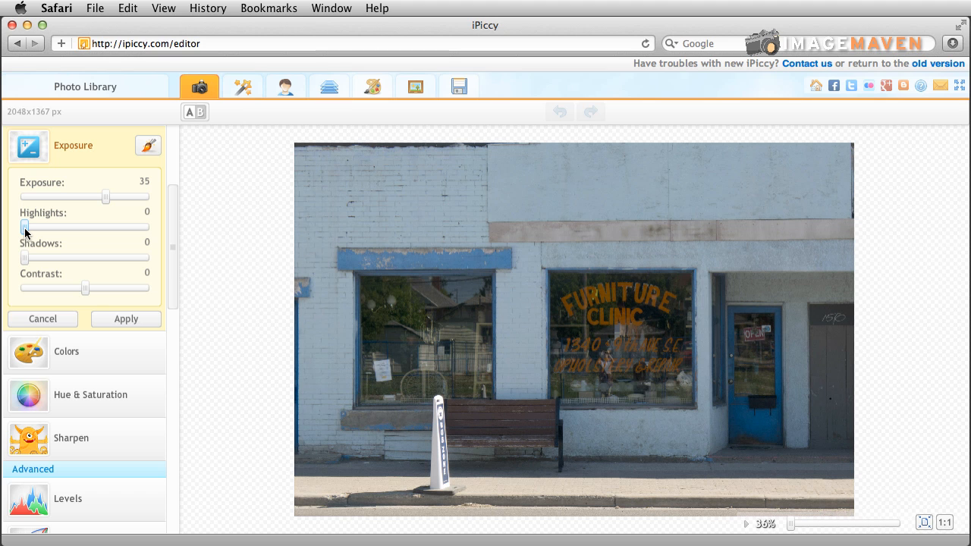
drag(24, 226, 38, 226)
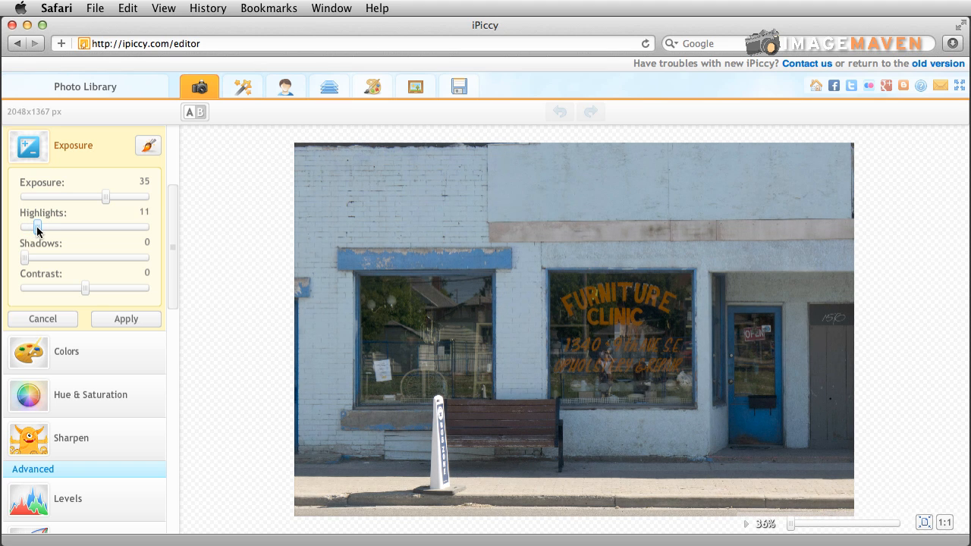
drag(36, 226, 46, 226)
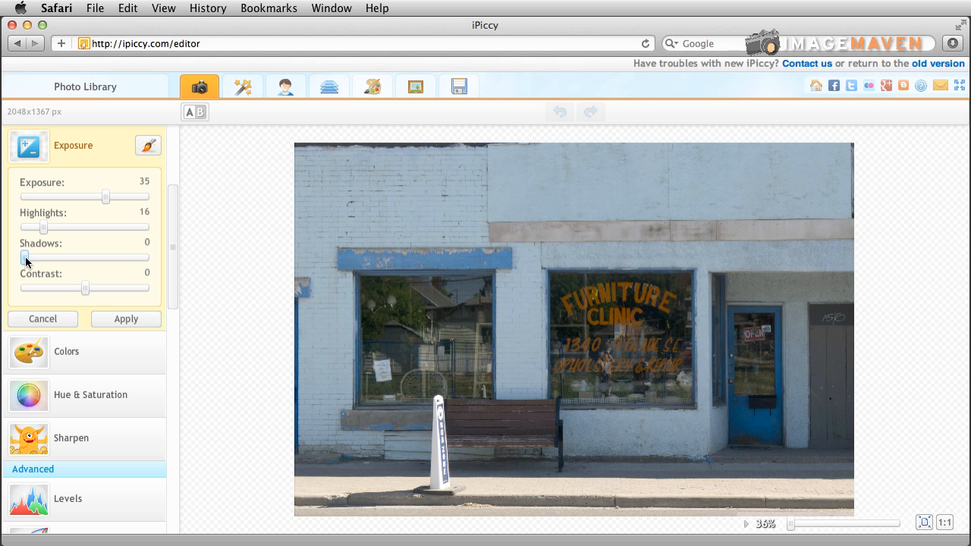
drag(24, 258, 32, 258)
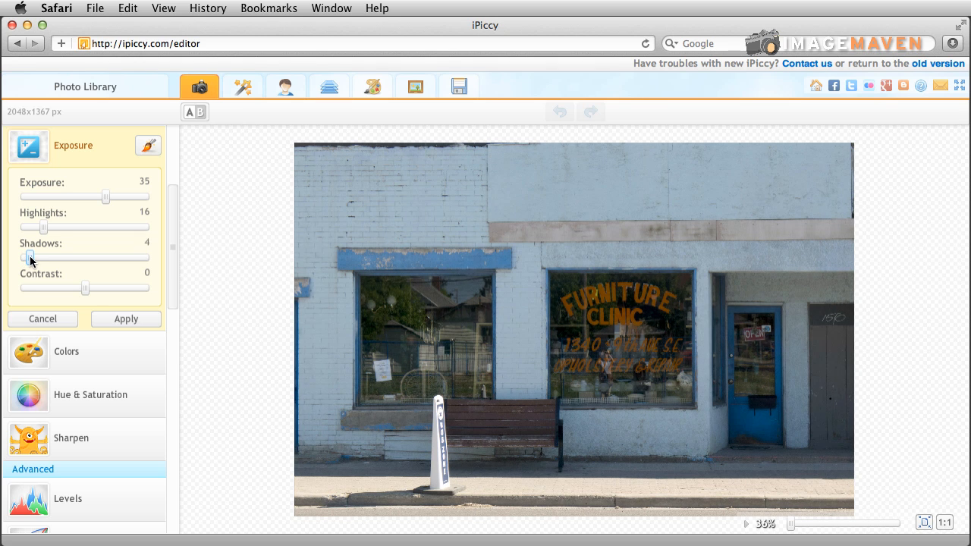
drag(31, 258, 38, 258)
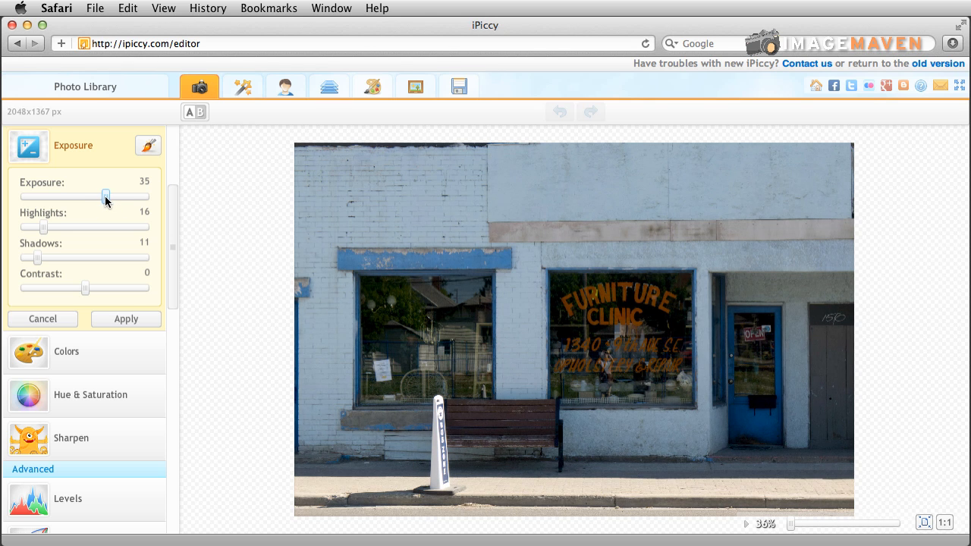
drag(106, 197, 119, 197)
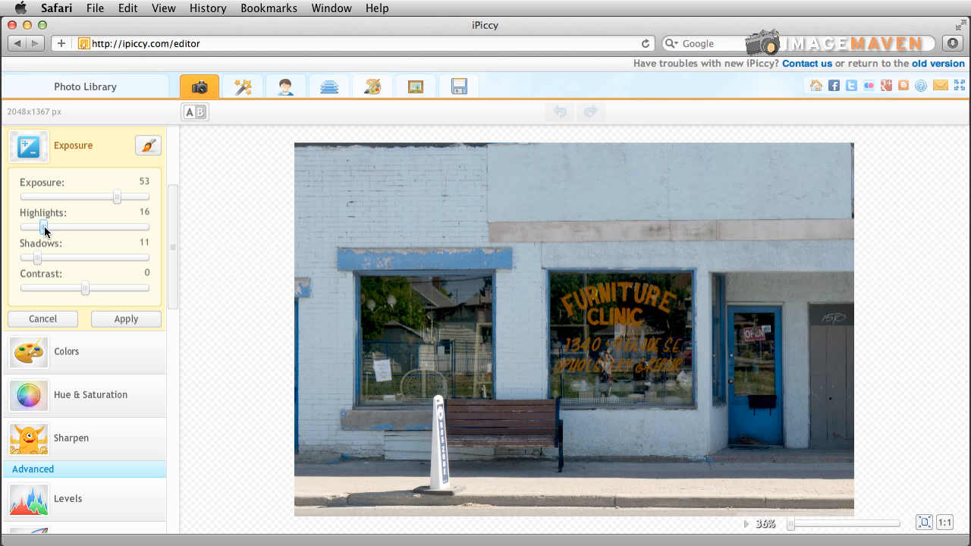
drag(27, 226, 55, 226)
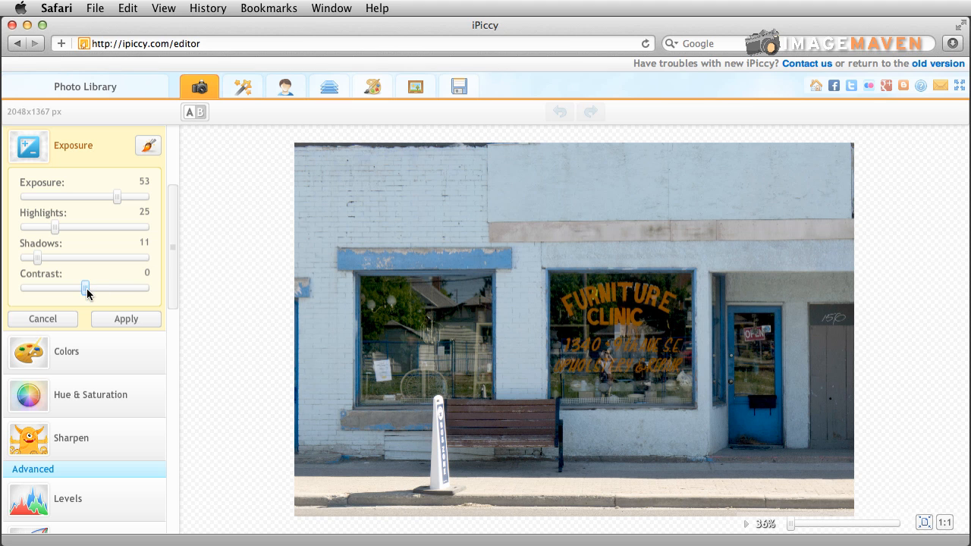
Settle on exposure 46, highlights 30, shadows 12 and contrast -4
drag(85, 288, 91, 288)
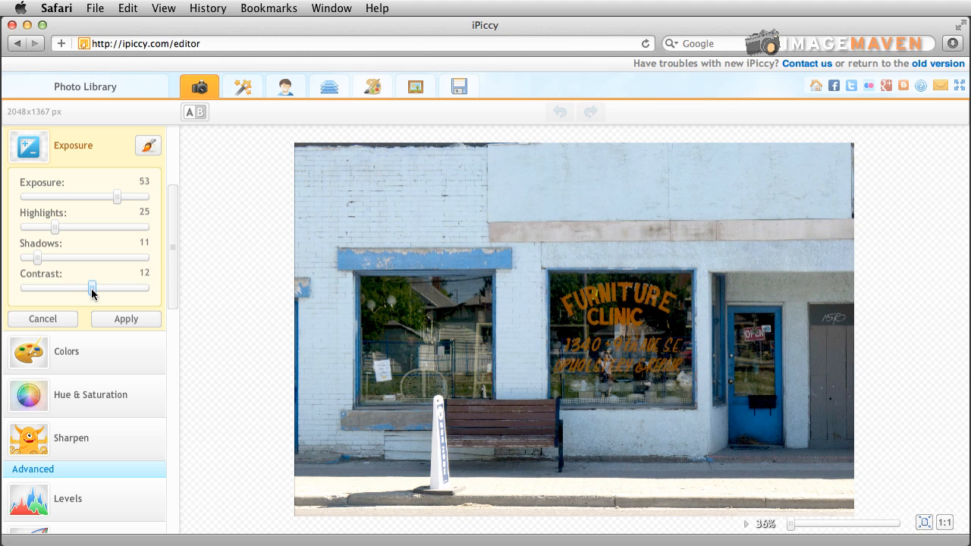
drag(91, 288, 83, 288)
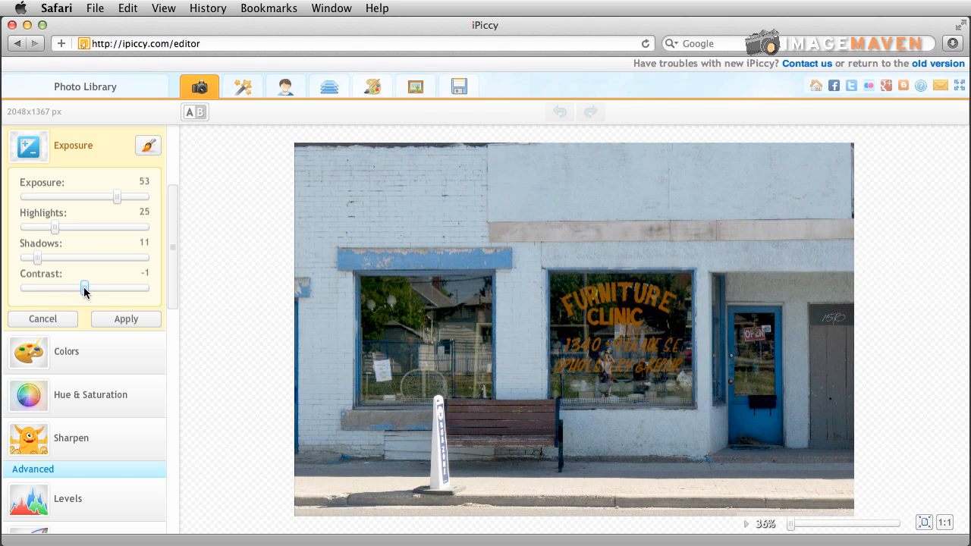
drag(85, 288, 76, 289)
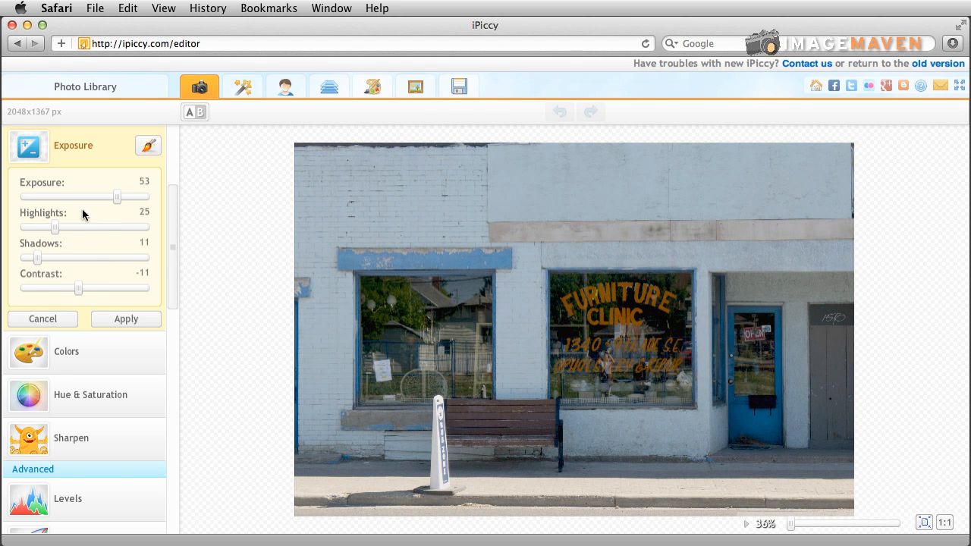
drag(54, 228, 62, 228)
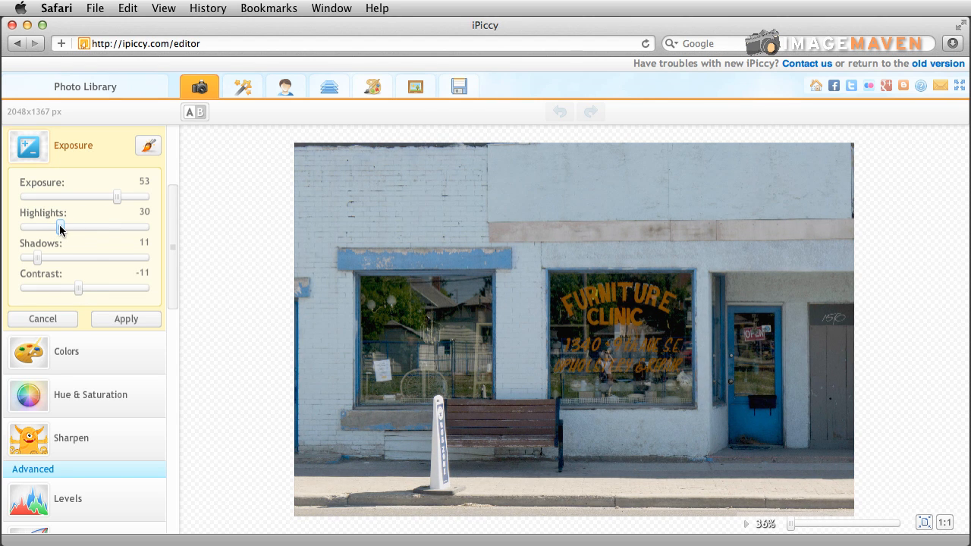
drag(58, 256, 42, 257)
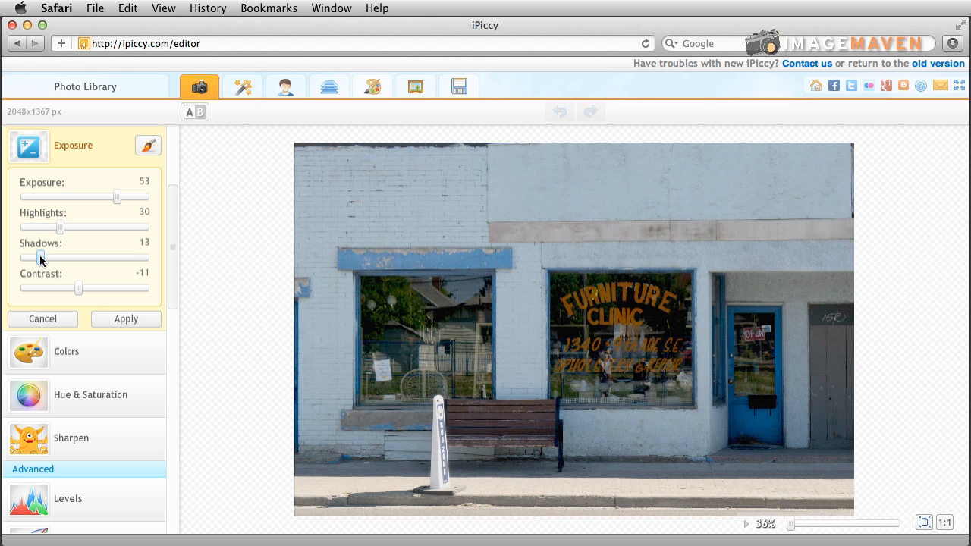
drag(43, 258, 36, 258)
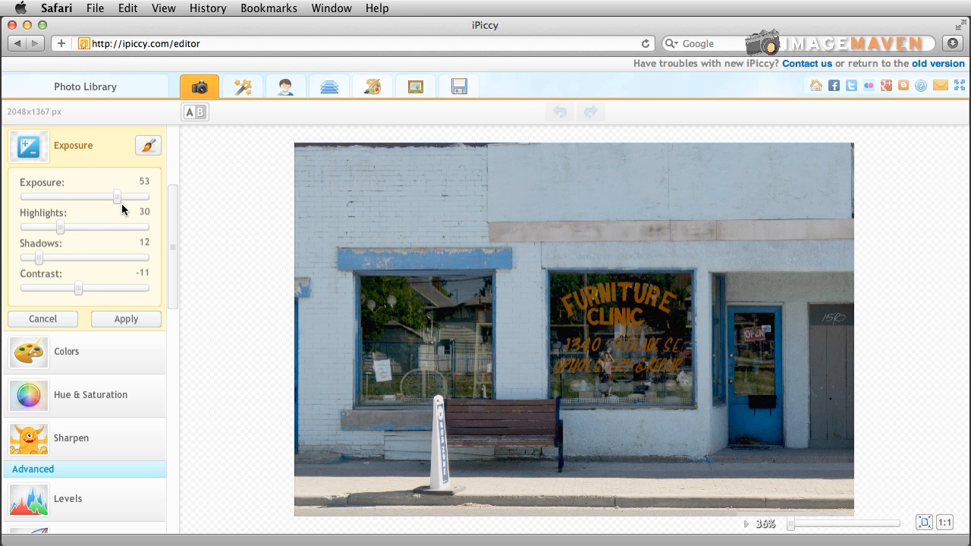
drag(115, 197, 121, 197)
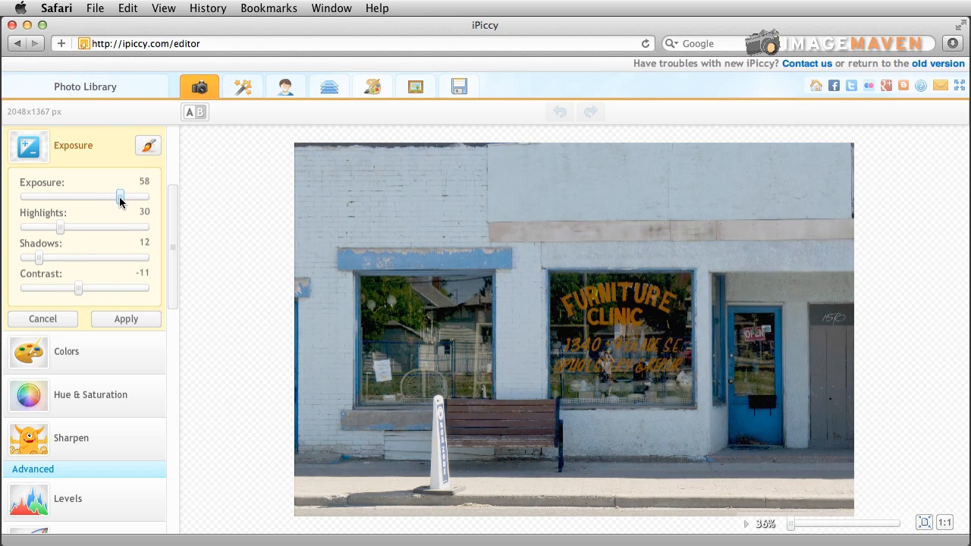
drag(76, 288, 82, 289)
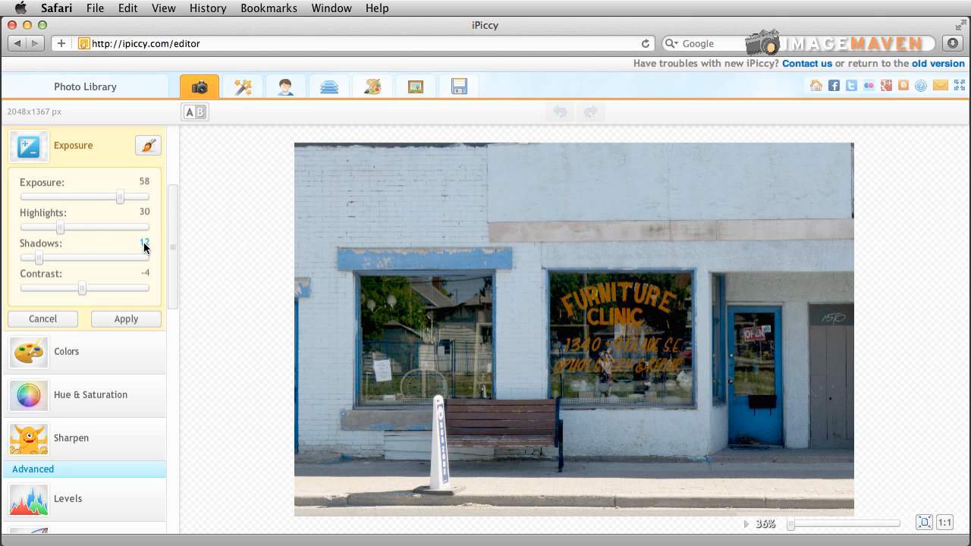
drag(121, 197, 113, 197)
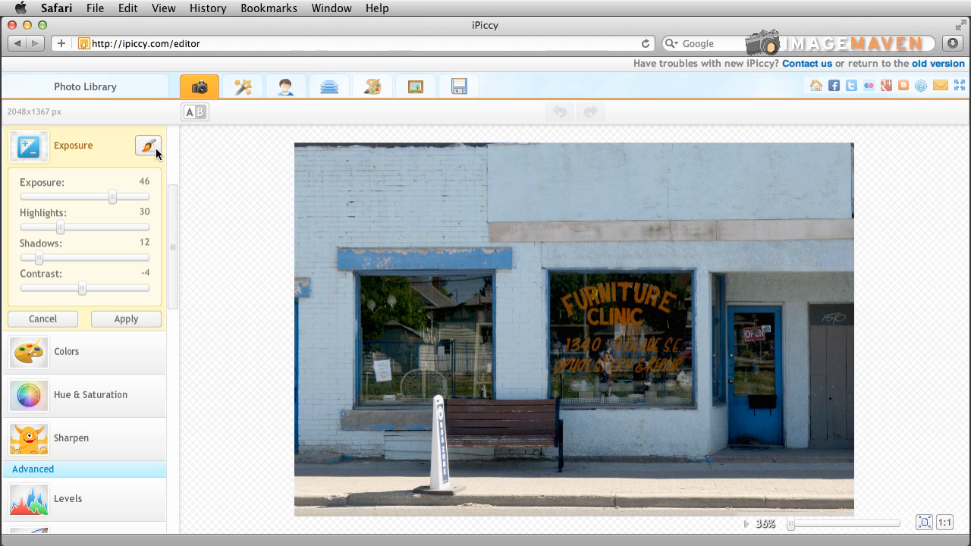
Mask the lower-left sidewalk from the effect with the brush and apply the brightening
click(147, 146)
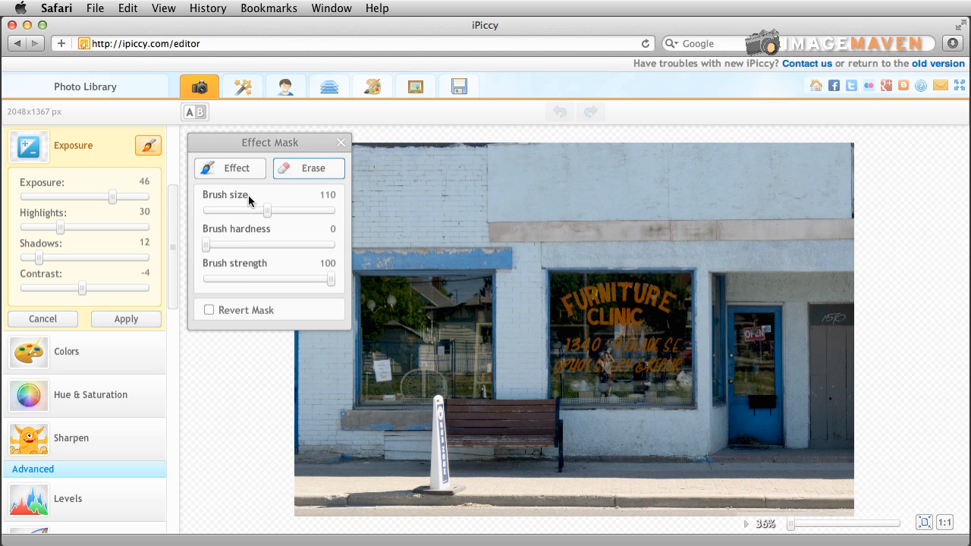
click(308, 169)
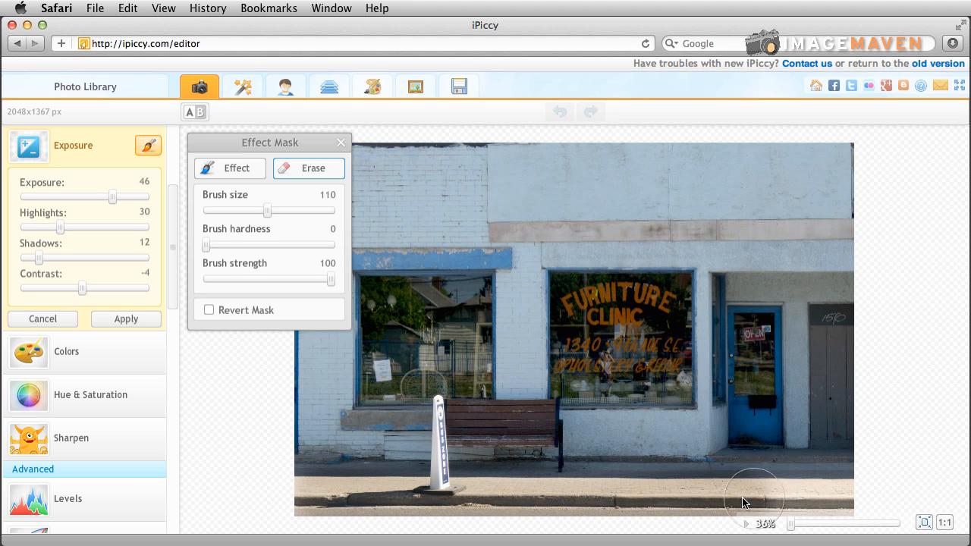
mouse_move(320, 507)
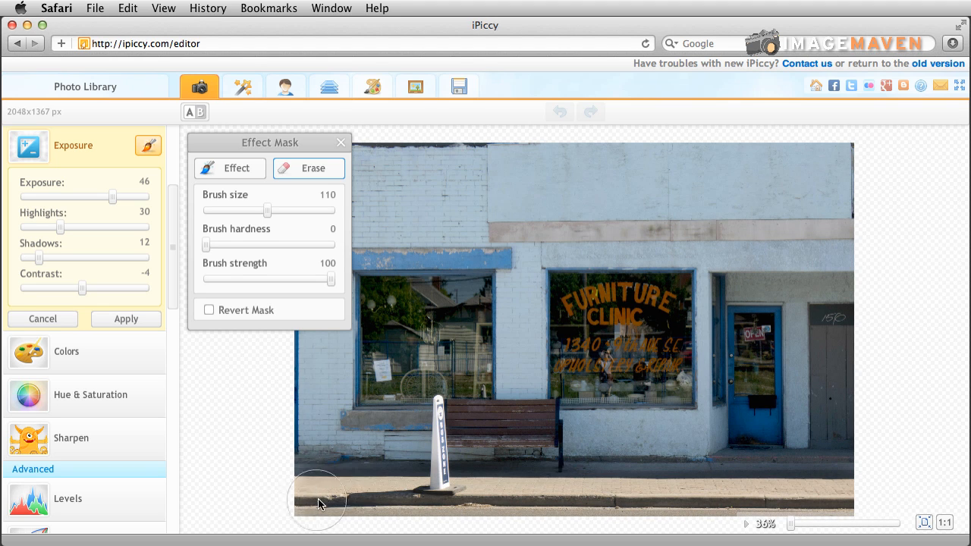
mouse_move(896, 516)
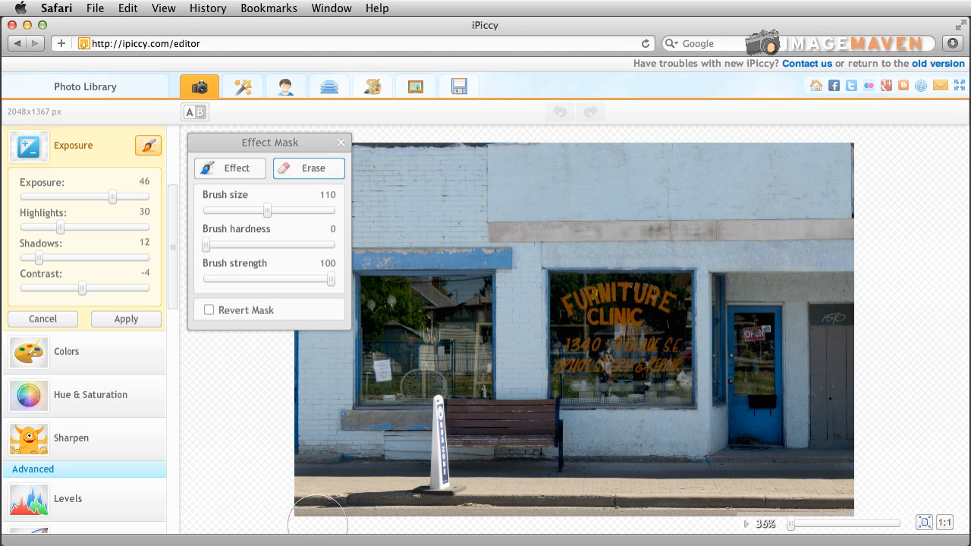
mouse_move(276, 477)
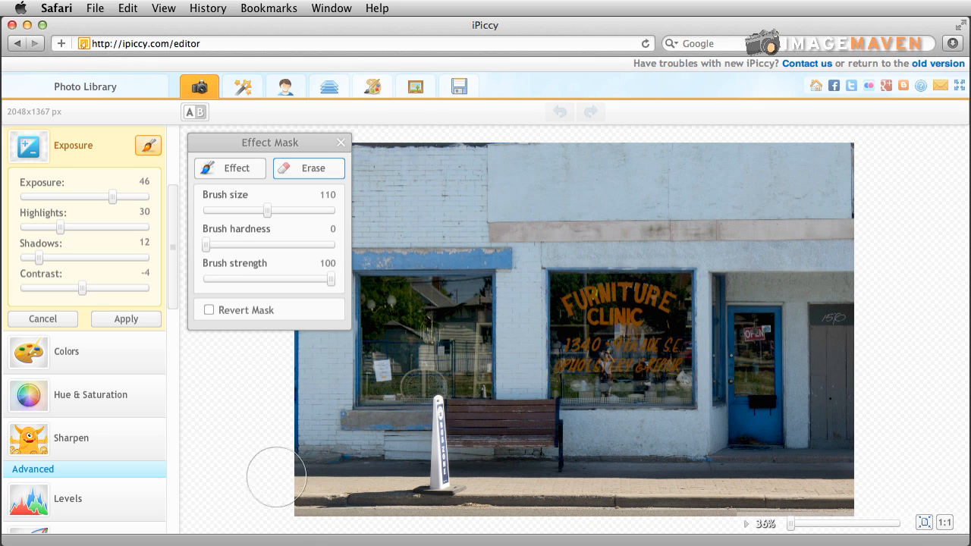
click(200, 113)
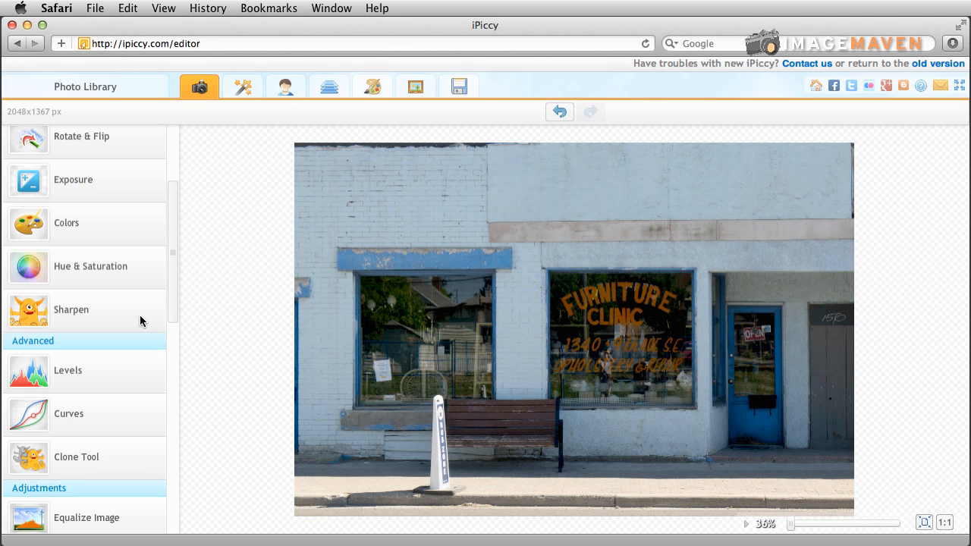
mouse_move(328, 488)
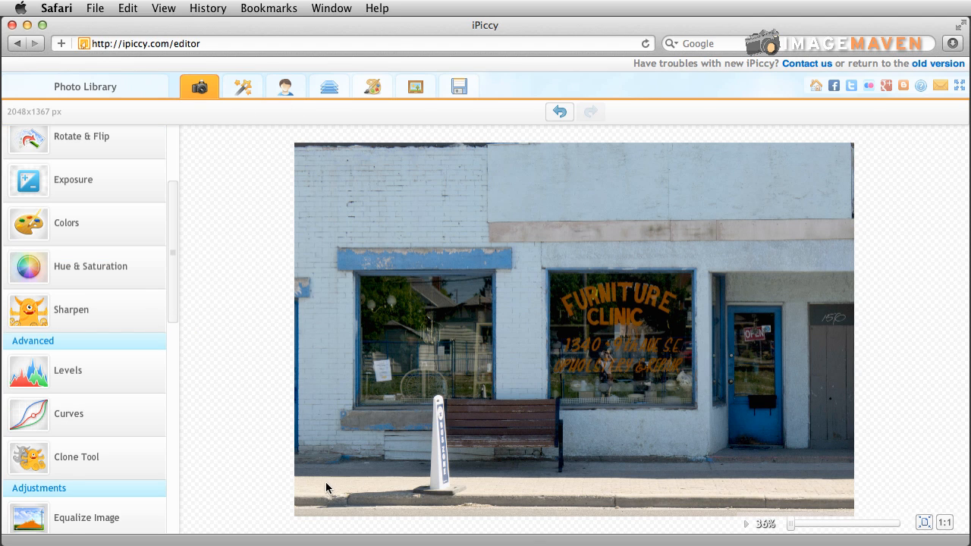
mouse_move(868, 489)
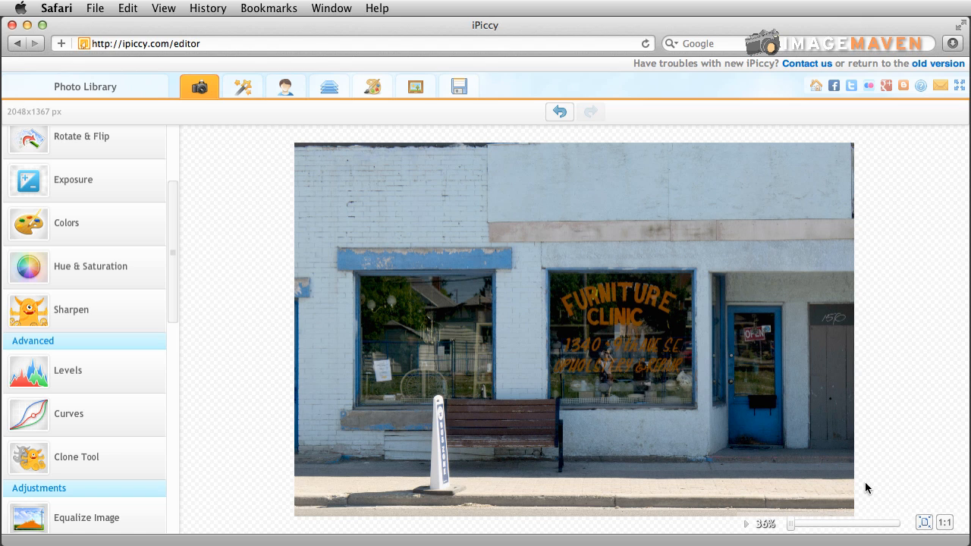
mouse_move(135, 190)
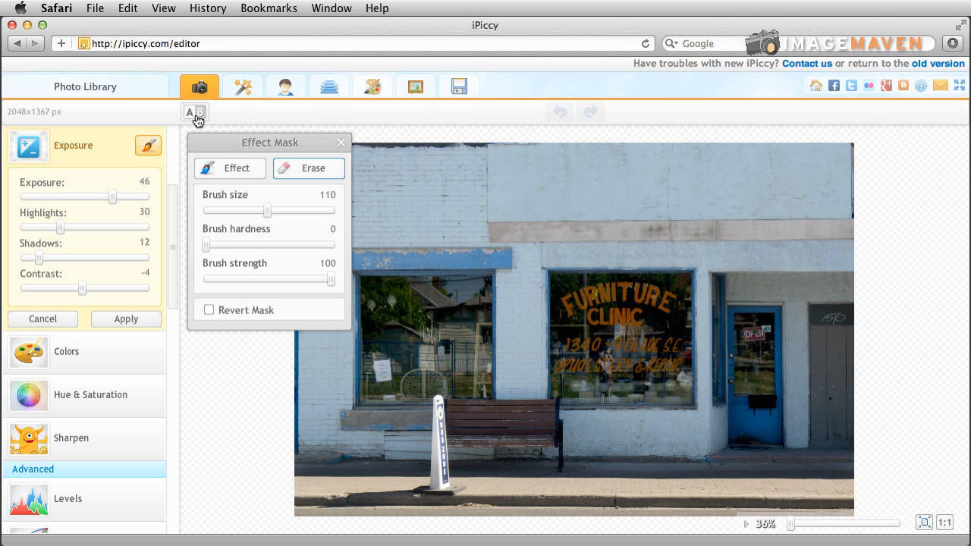
mouse_move(243, 295)
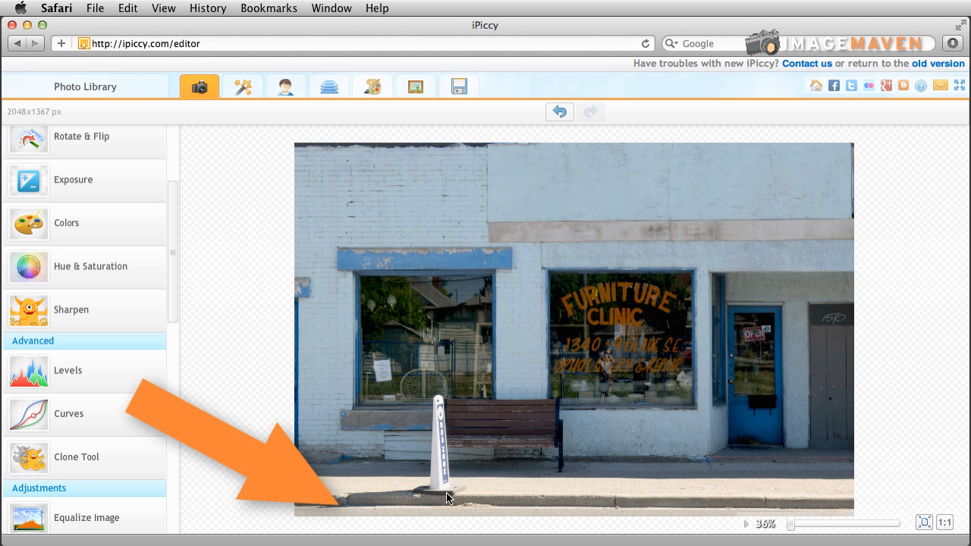
mouse_move(135, 188)
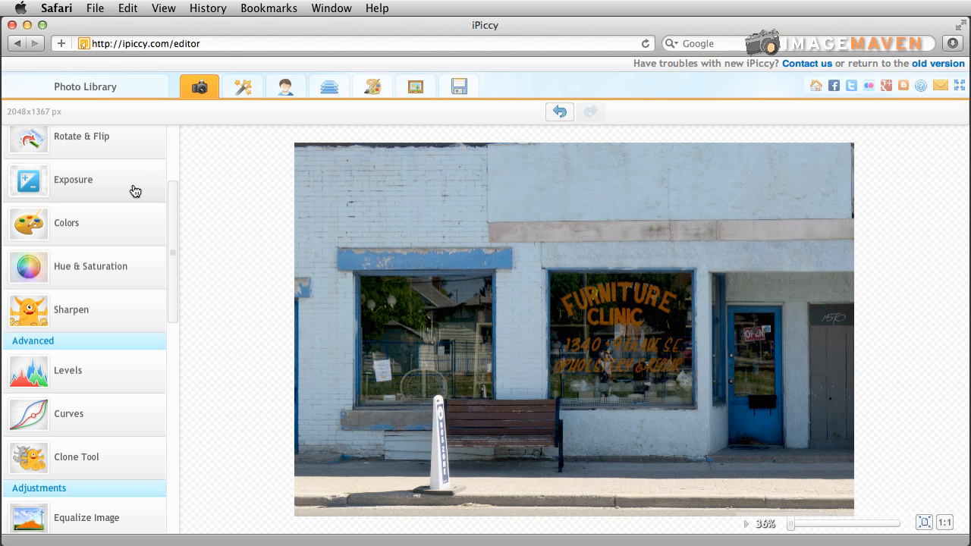
Reopen the Exposure adjustments, all sliders at zero
click(73, 179)
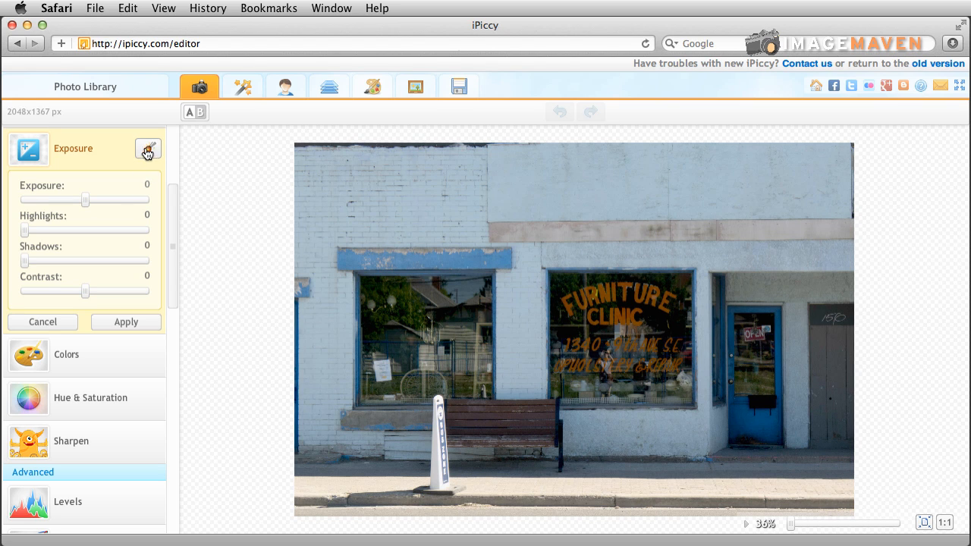
mouse_move(176, 156)
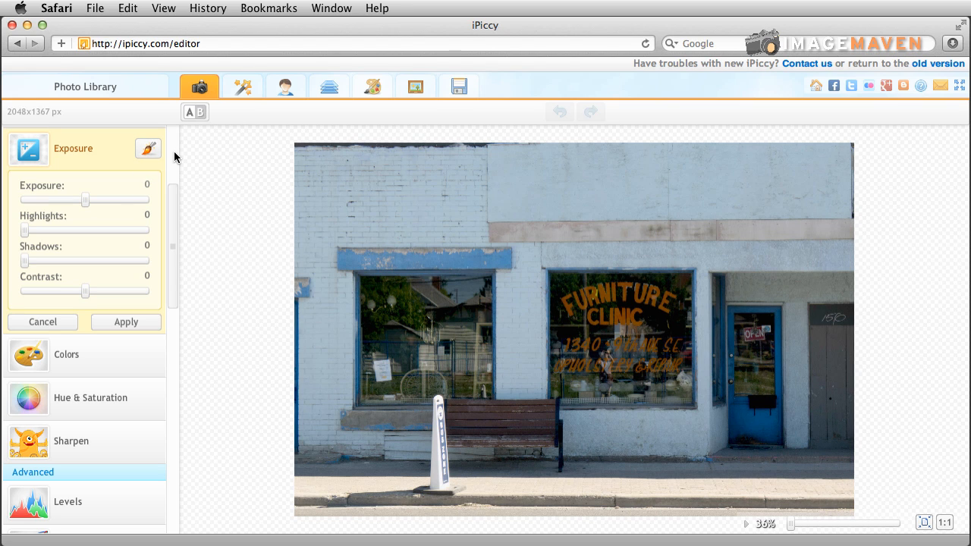